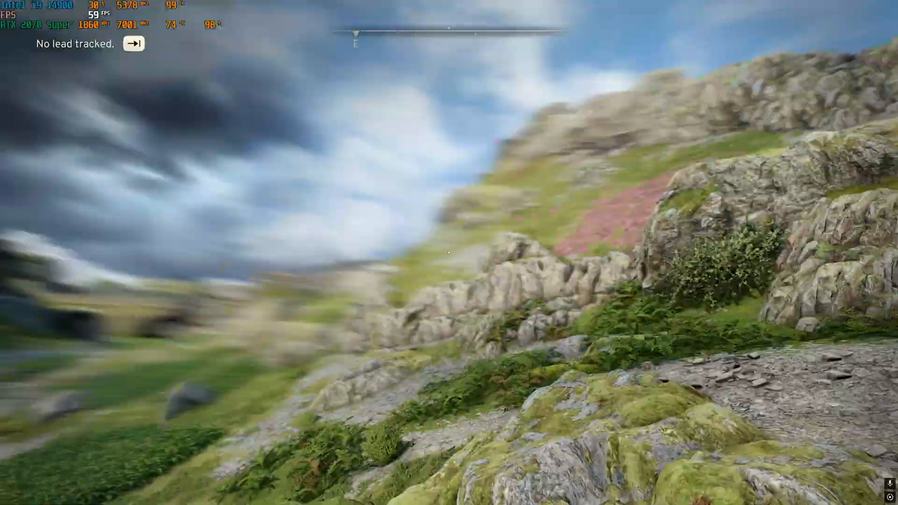
Exit Atomfall to the desktop and search Start for 'settings'.
key(Escape)
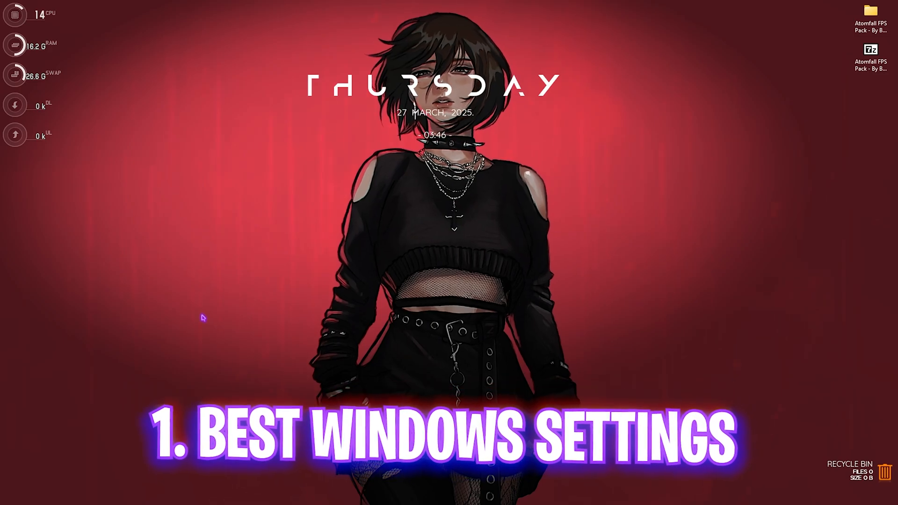
text(settings)
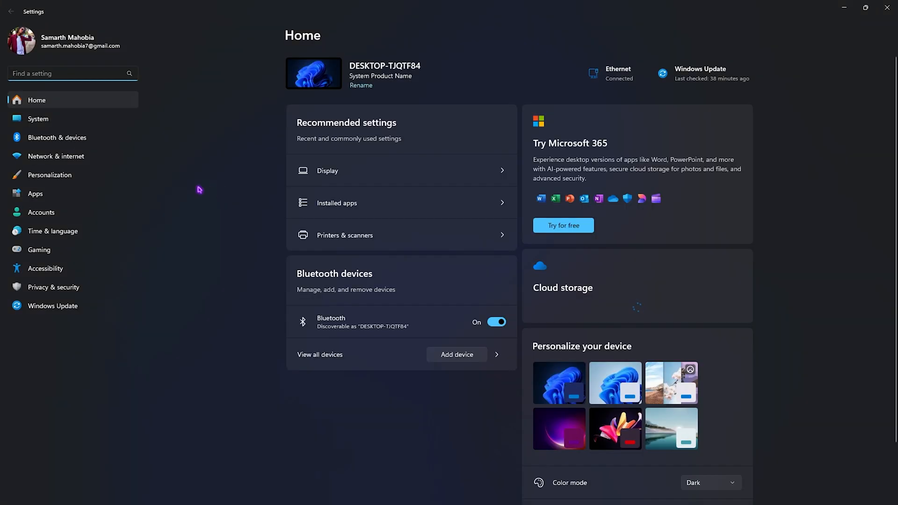
Turn off Transparency effects under Personalization > Colors, then show Gaming > Game Mode.
click(50, 175)
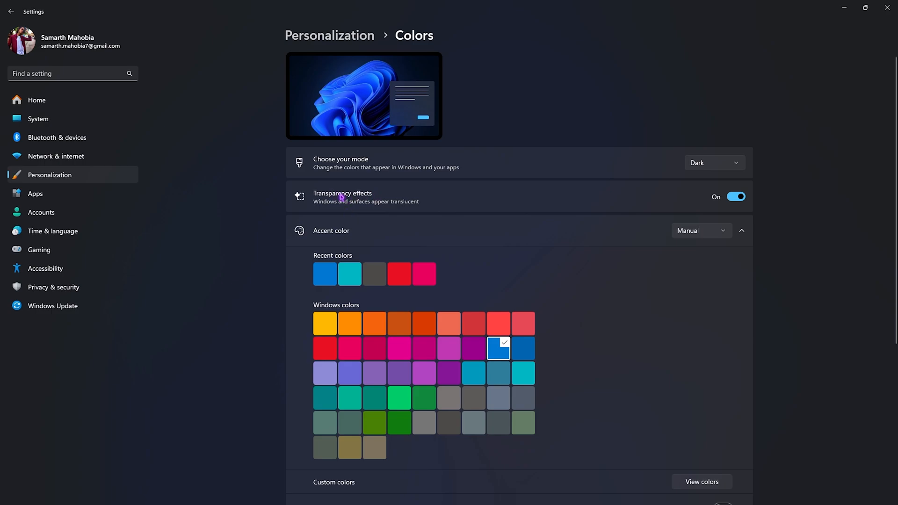
click(736, 197)
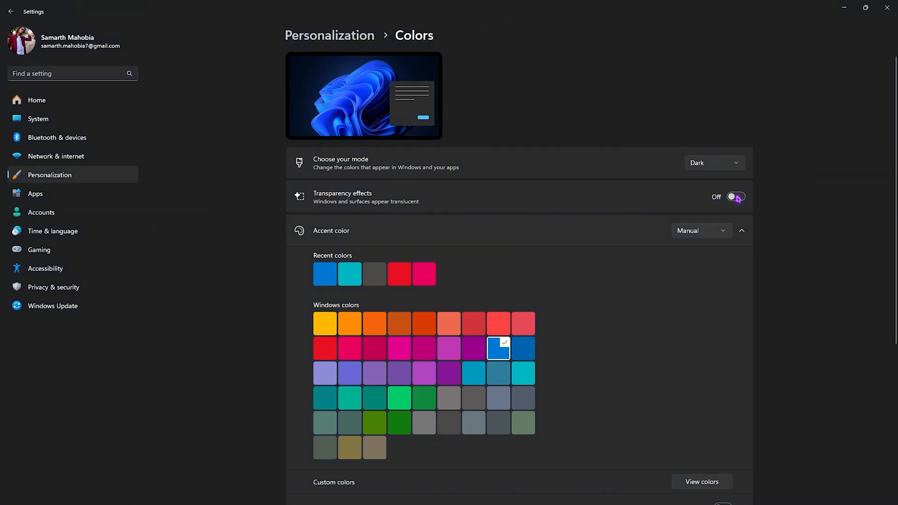
click(39, 249)
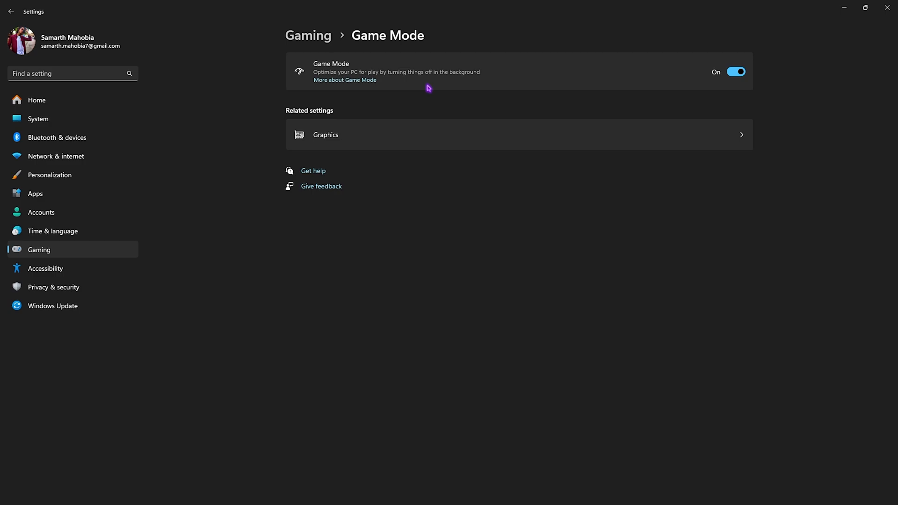
Show the Graphics page with advanced settings expanded, keeping hardware-accelerated GPU scheduling on.
click(326, 134)
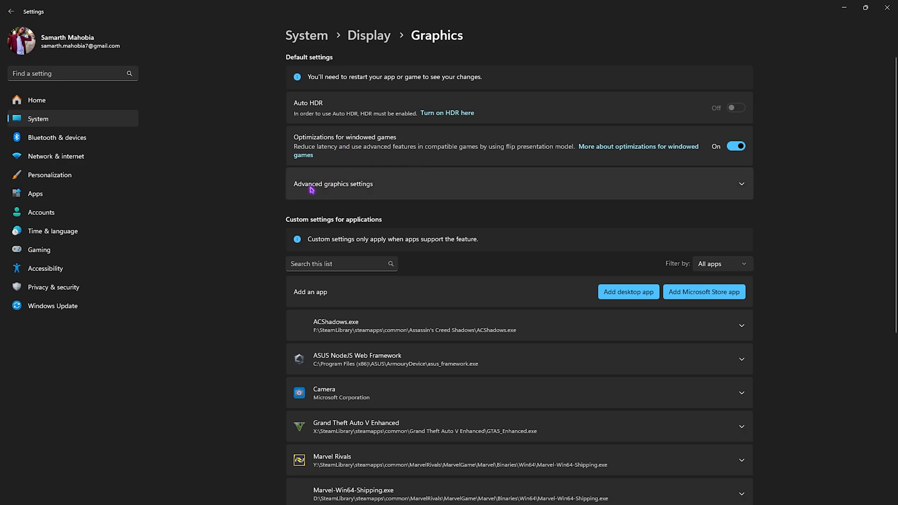
click(333, 184)
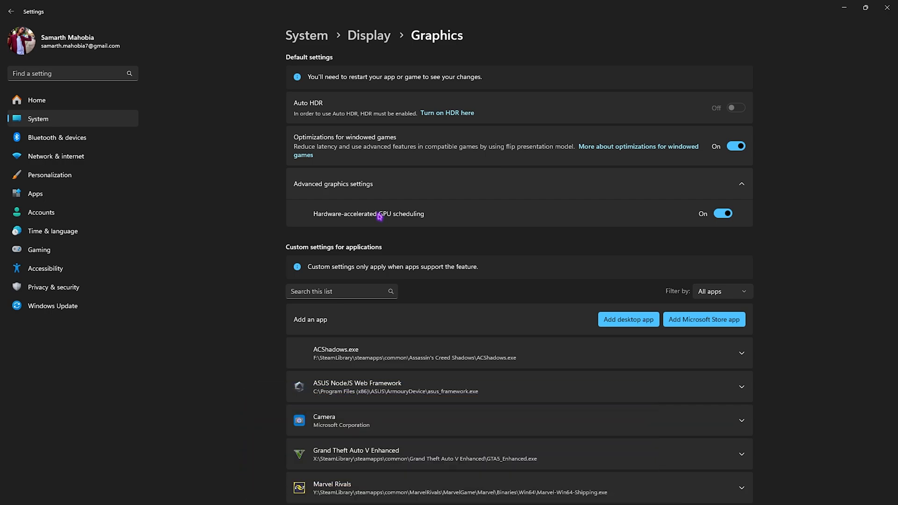
mouse_move(736, 224)
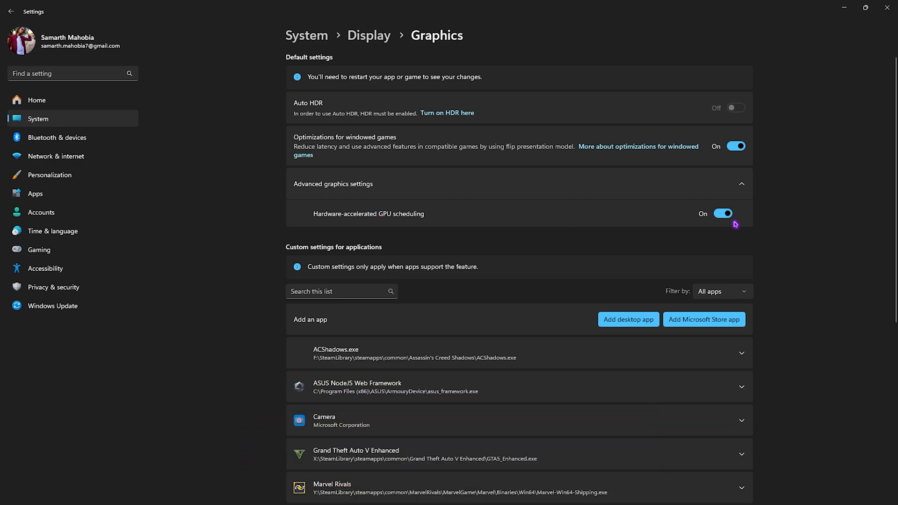
mouse_move(469, 251)
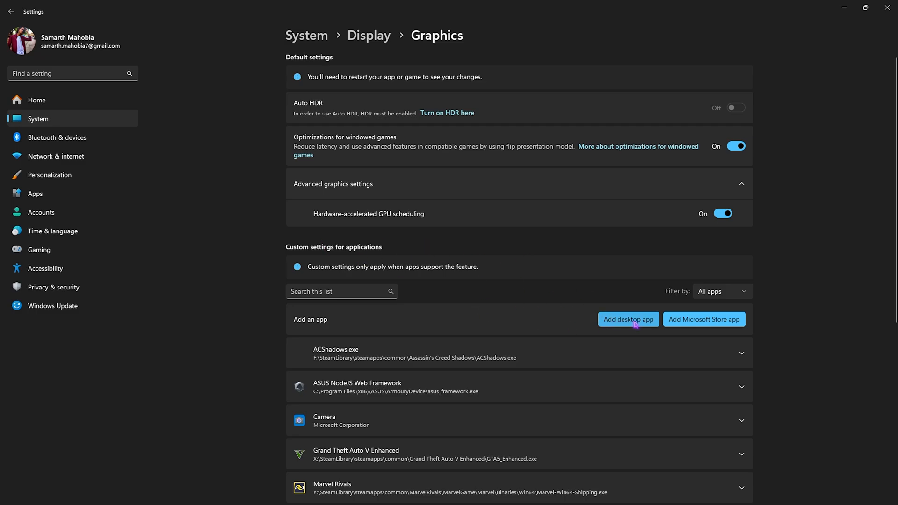
Add Atomfall_dx12.exe from steamapps\common\Atomfall\bin to the per-app graphics list.
click(628, 320)
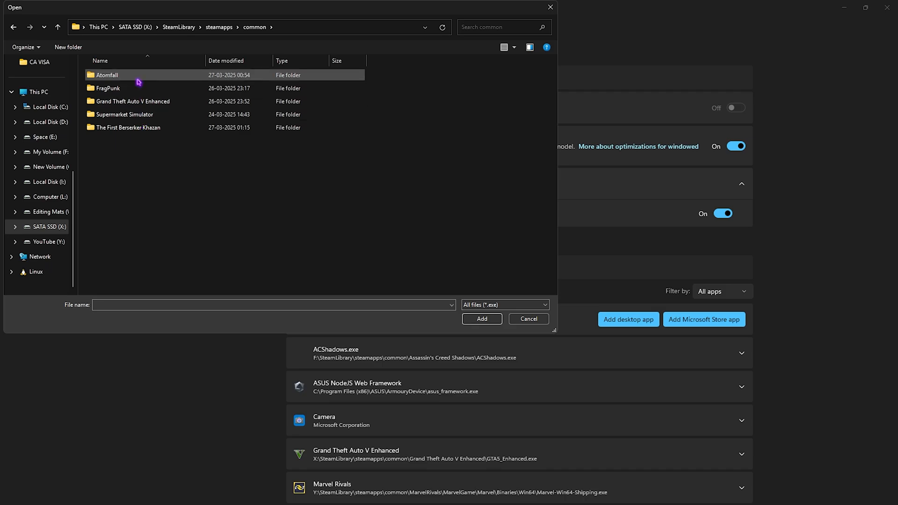
double_click(106, 75)
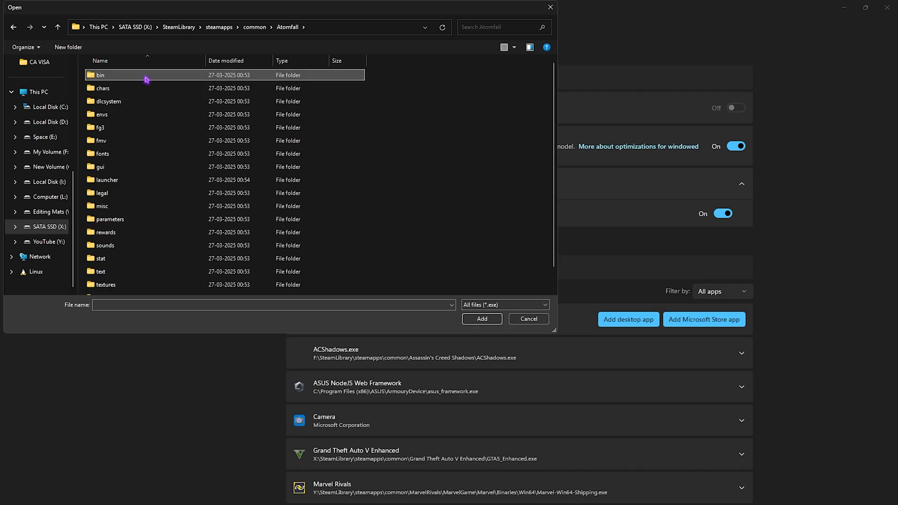
double_click(101, 75)
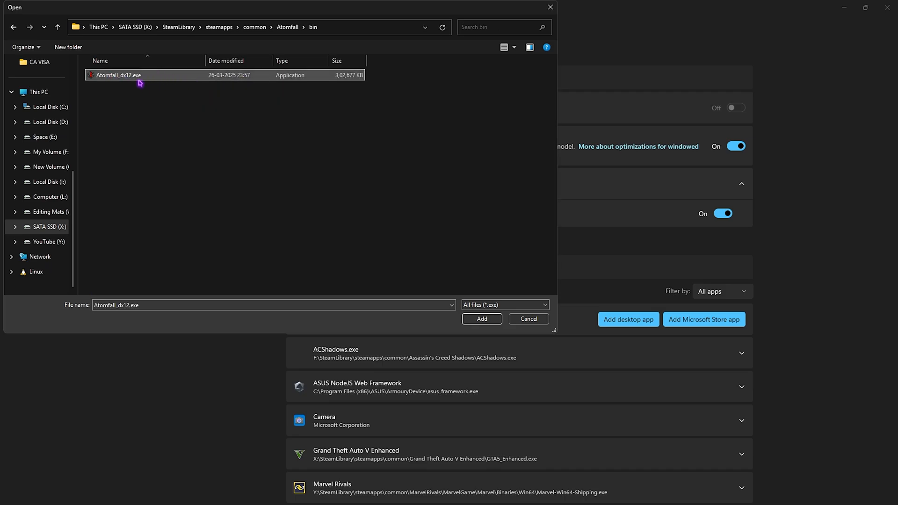
click(481, 319)
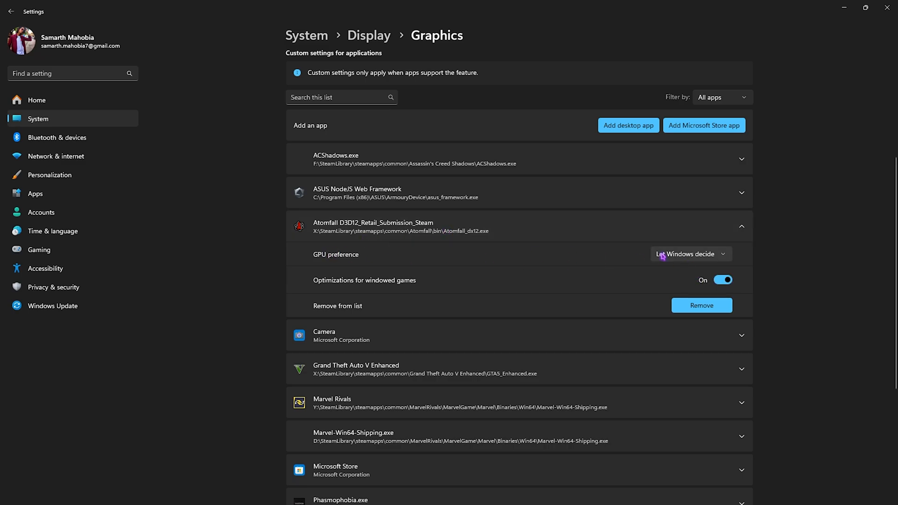
Set Atomfall's GPU preference to High Performance.
click(690, 255)
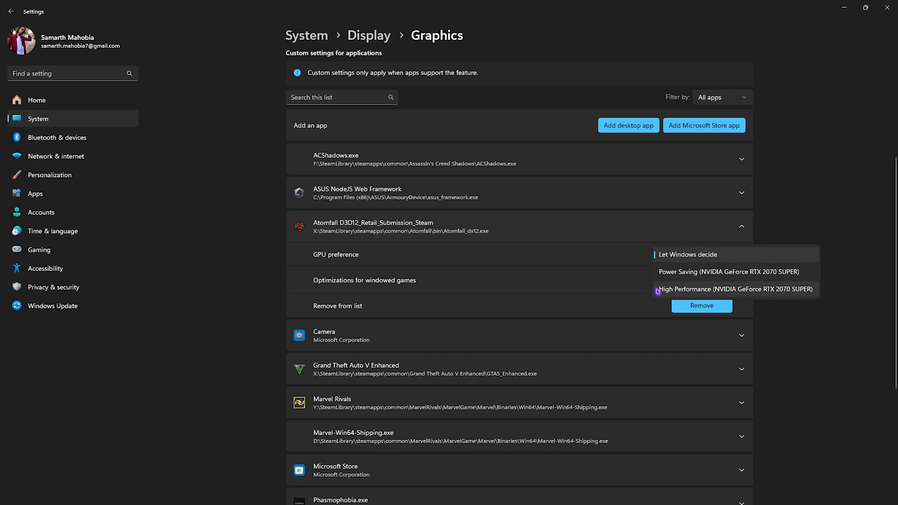
click(734, 289)
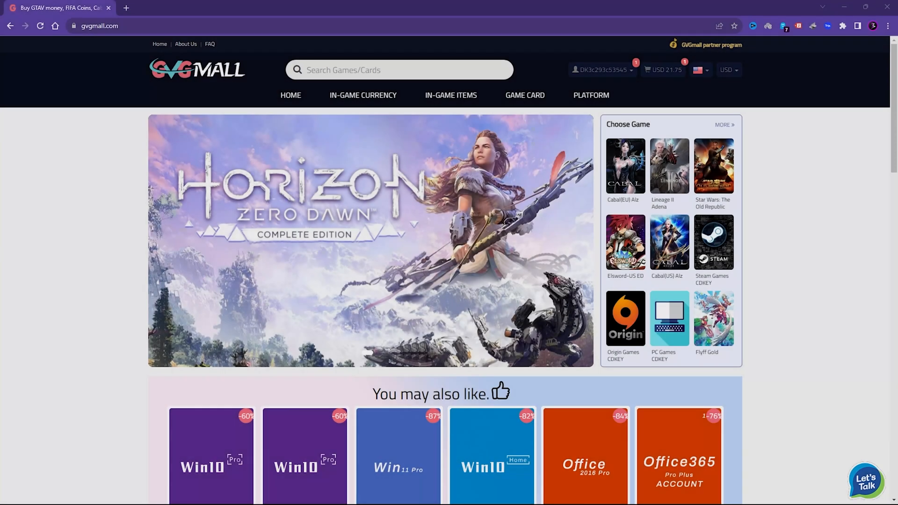
Browse the GVGMall homepage deals and open the discounted Windows key product page.
scroll(down, 3)
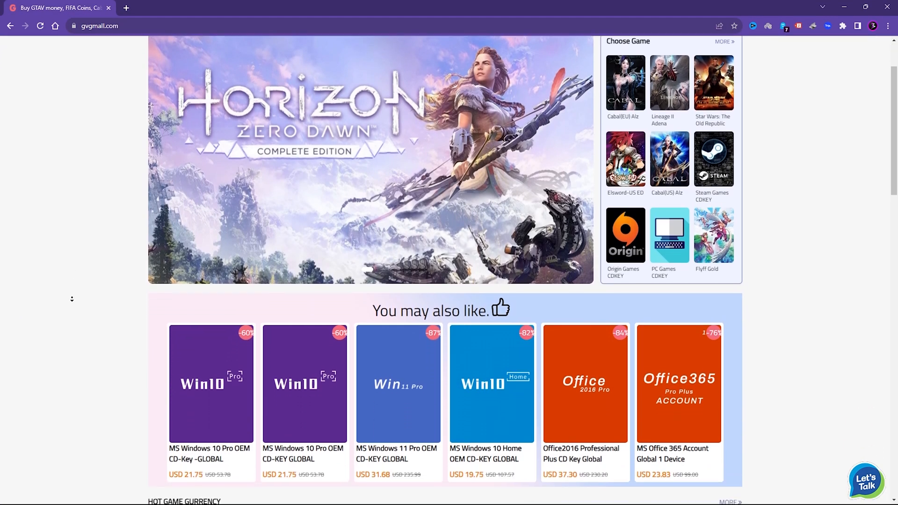
scroll(down, 3)
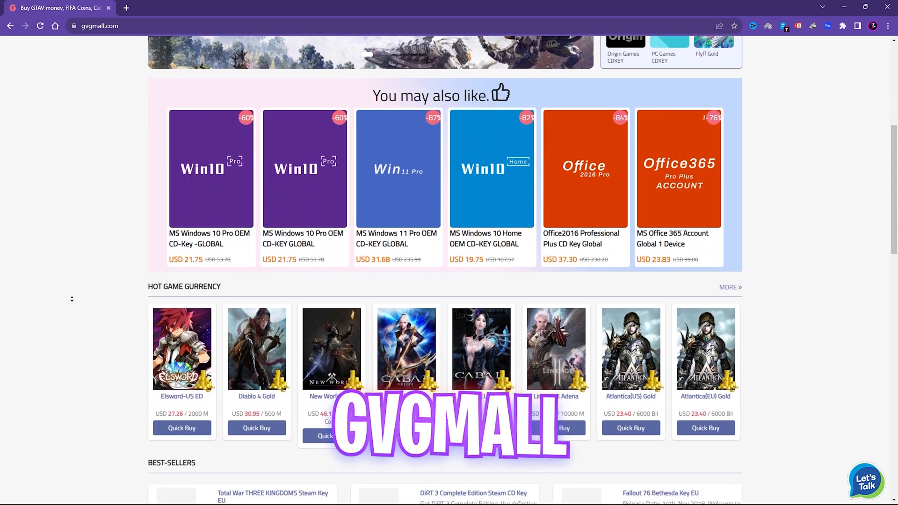
scroll(down, 3)
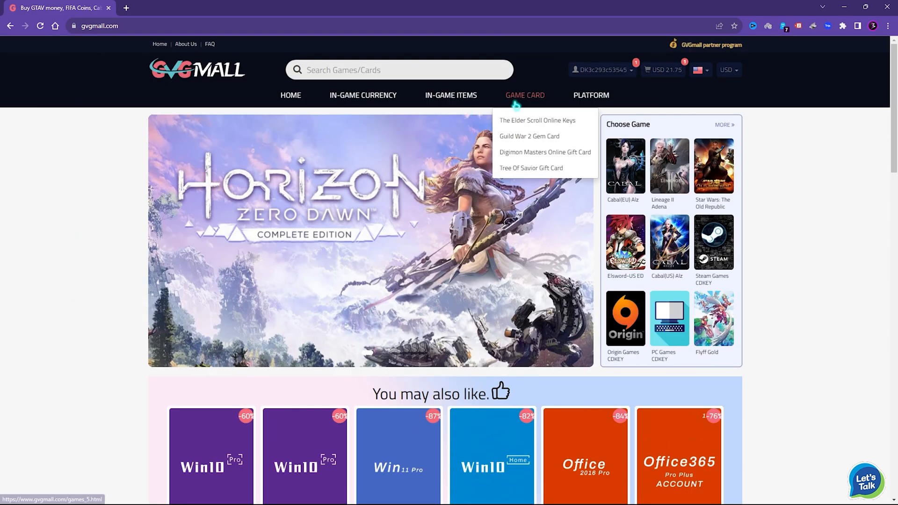
mouse_move(592, 95)
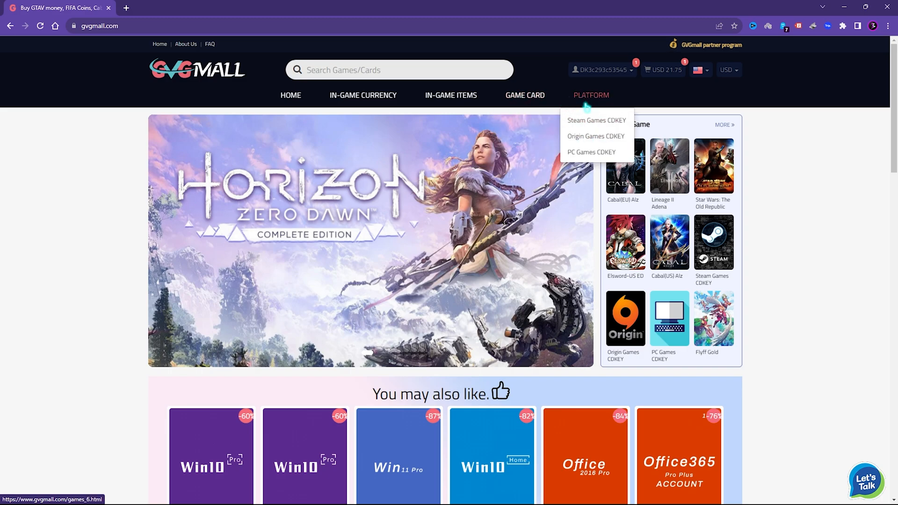
mouse_move(524, 96)
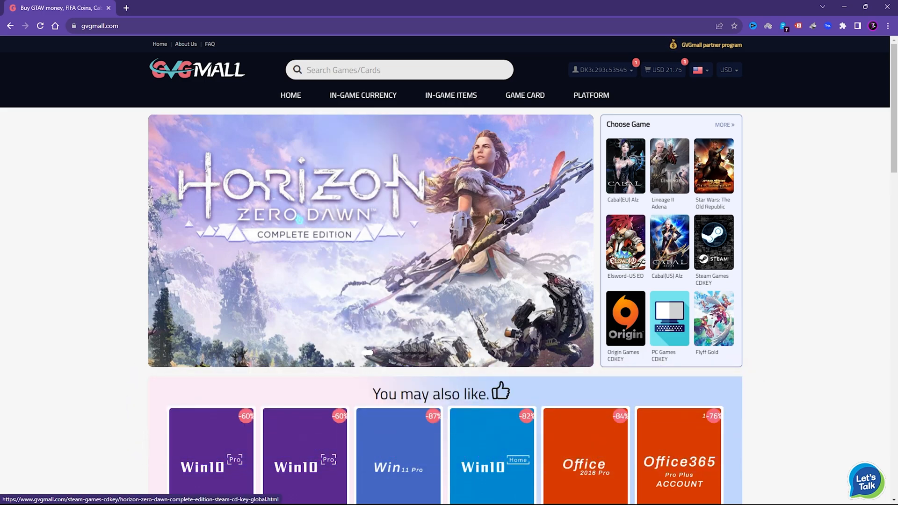
scroll(down, 3)
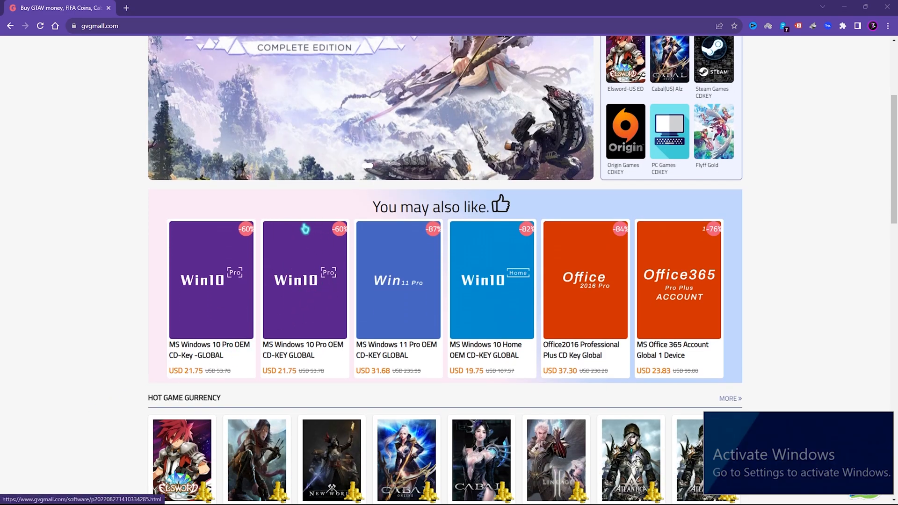
click(398, 280)
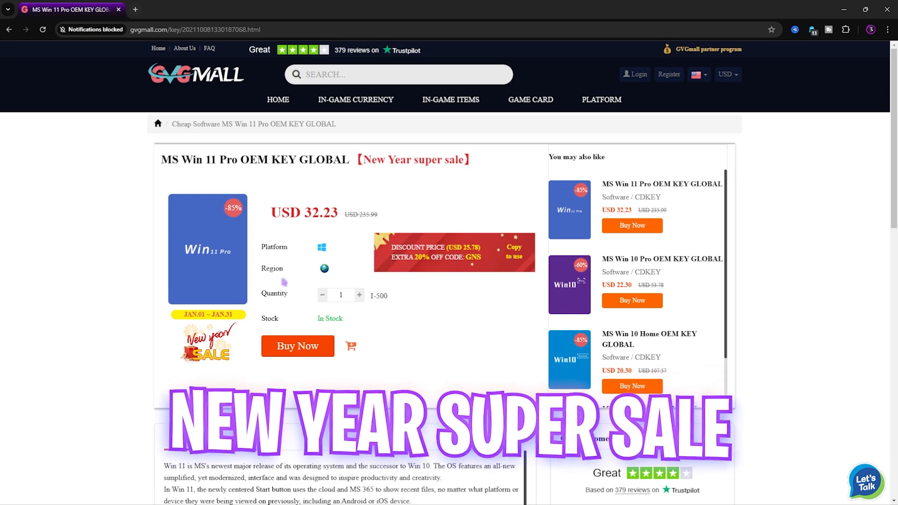
Apply promotion code FOX25 on the order, cutting the price from USD 21.75 to 16.31.
scroll(down, 3)
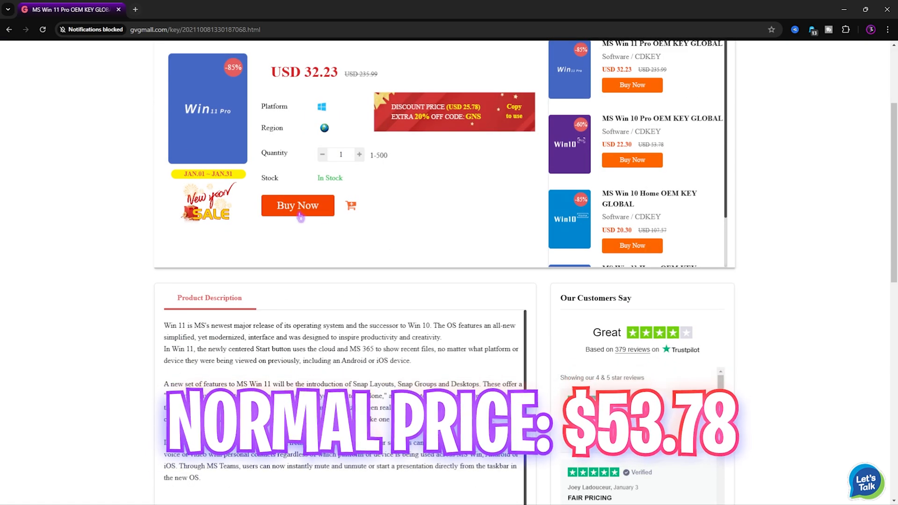
scroll(up, 3)
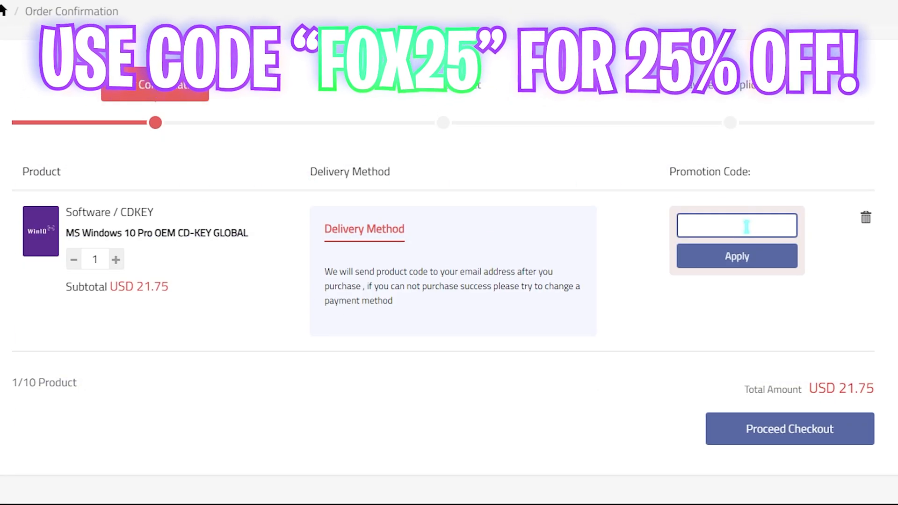
text(FOX25)
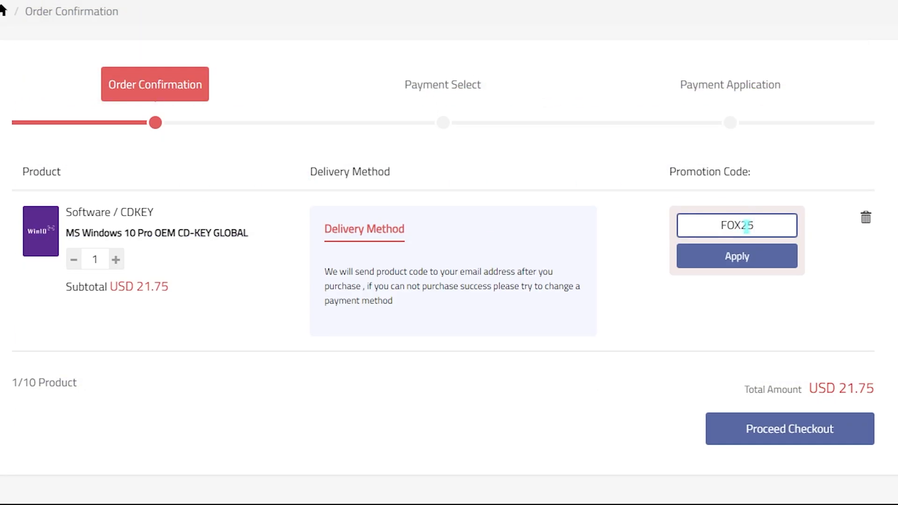
click(737, 256)
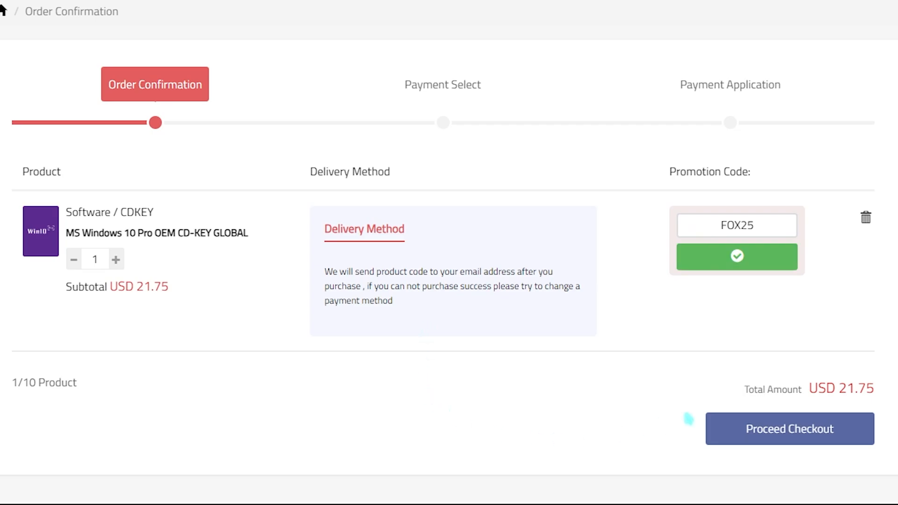
click(737, 256)
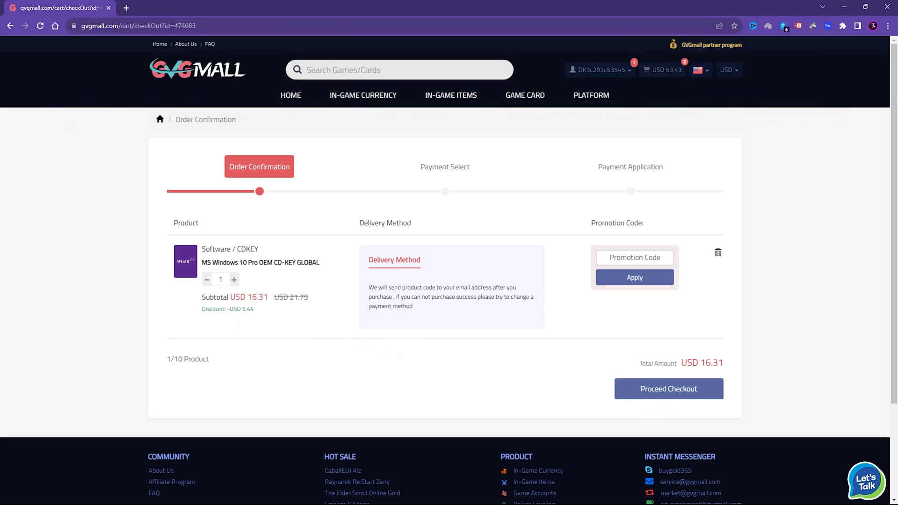
click(668, 389)
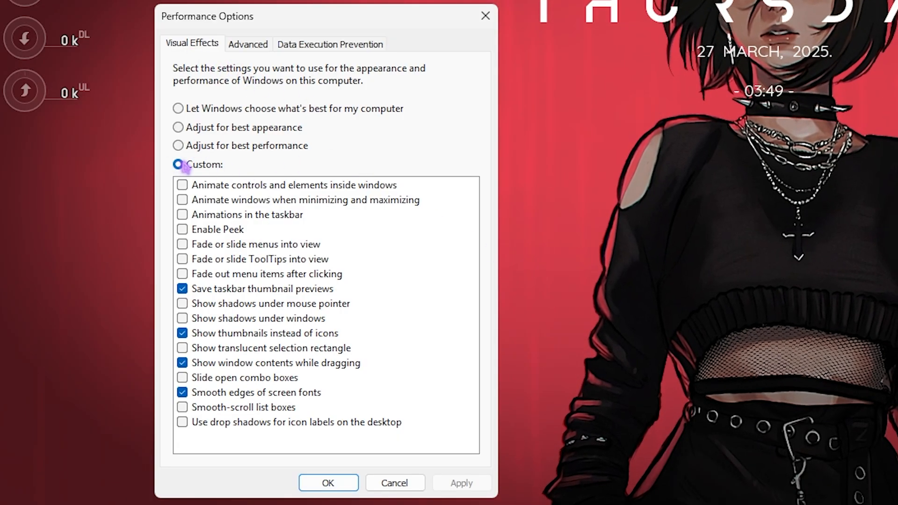
Choose Custom visual effects, keeping only thumbnails, window contents while dragging and smooth fonts.
click(178, 164)
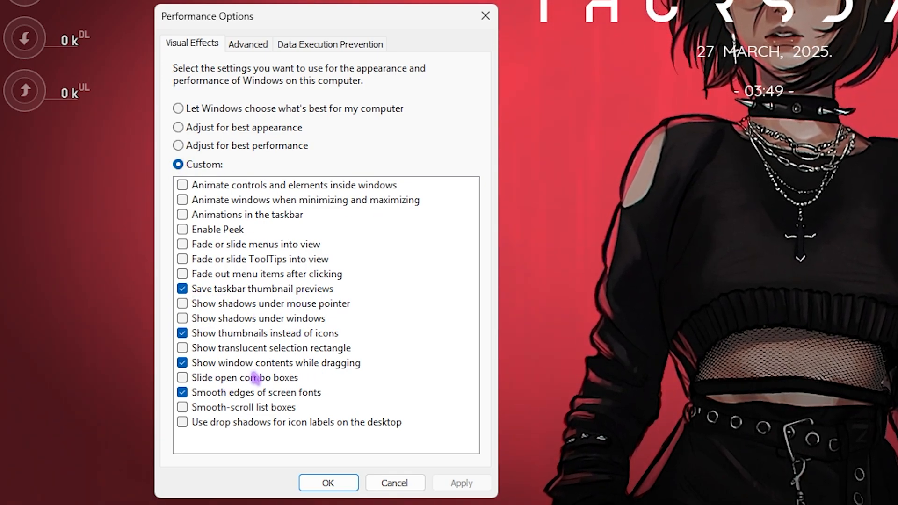
mouse_move(335, 392)
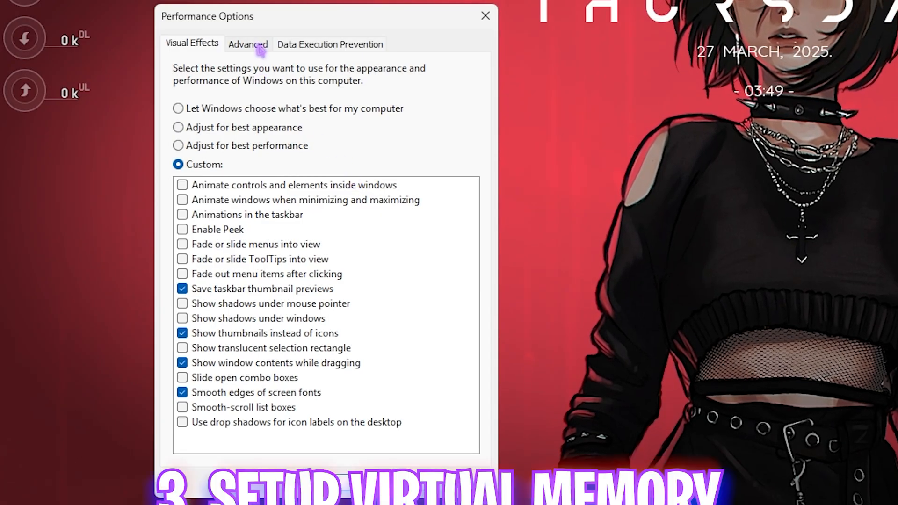
In Virtual Memory, stop automatic paging management and choose Custom size for C:.
click(247, 44)
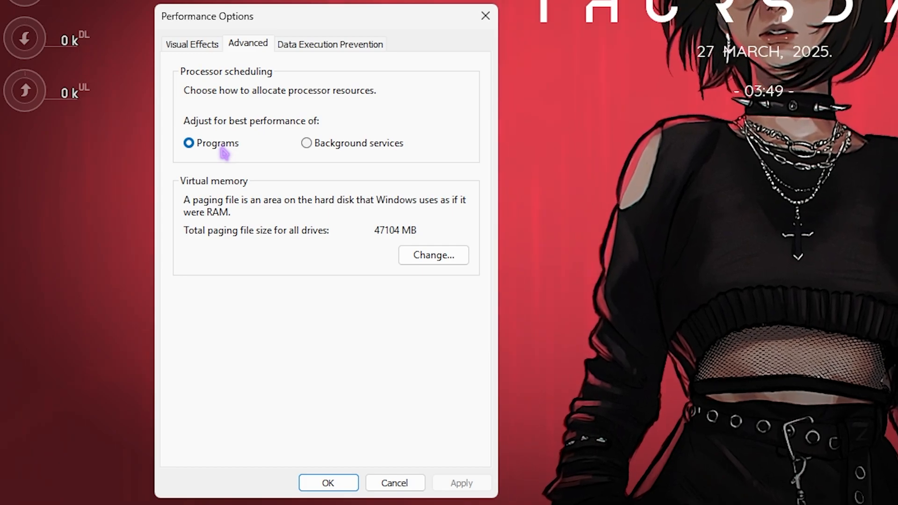
click(433, 254)
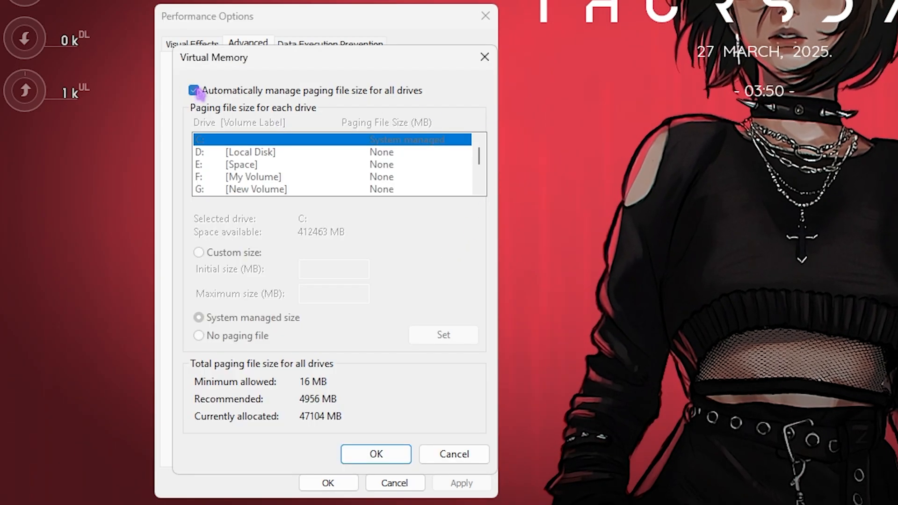
click(194, 91)
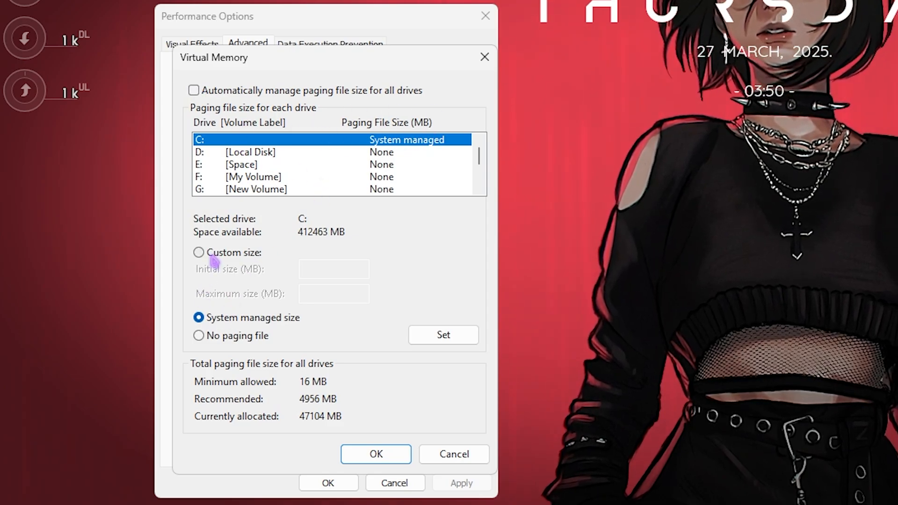
click(198, 252)
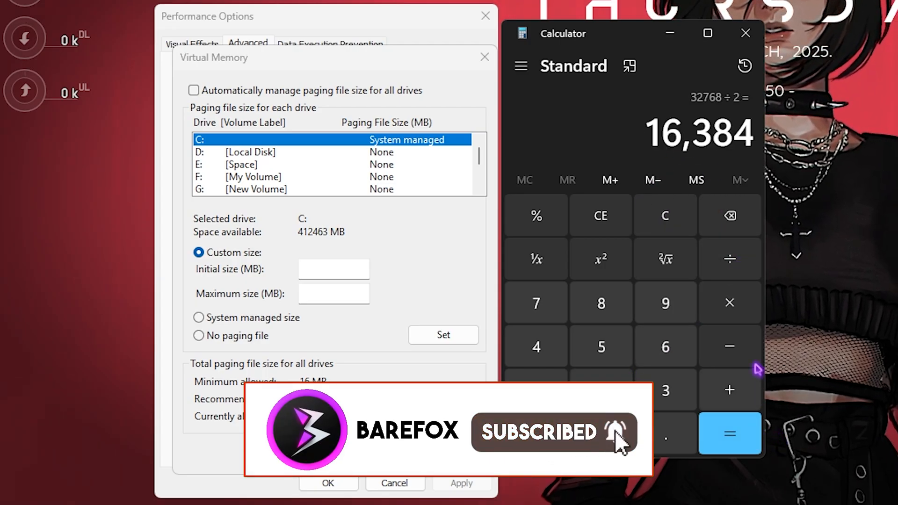
Enter a paging file of 1361 MB initial and 16384 MB maximum.
click(334, 293)
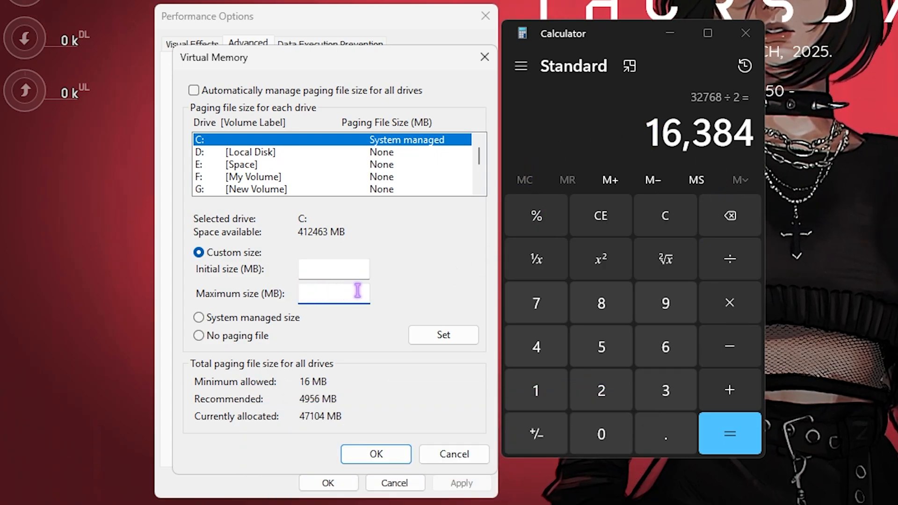
text(16384)
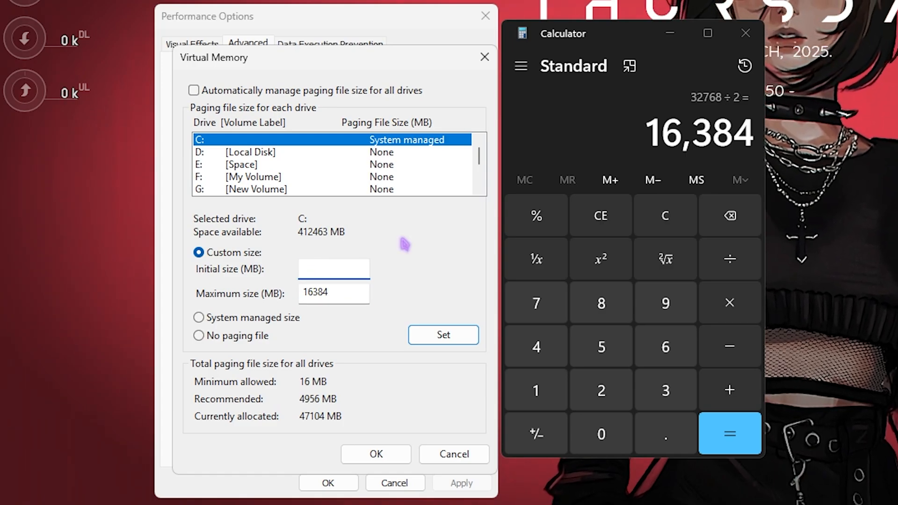
text(1361)
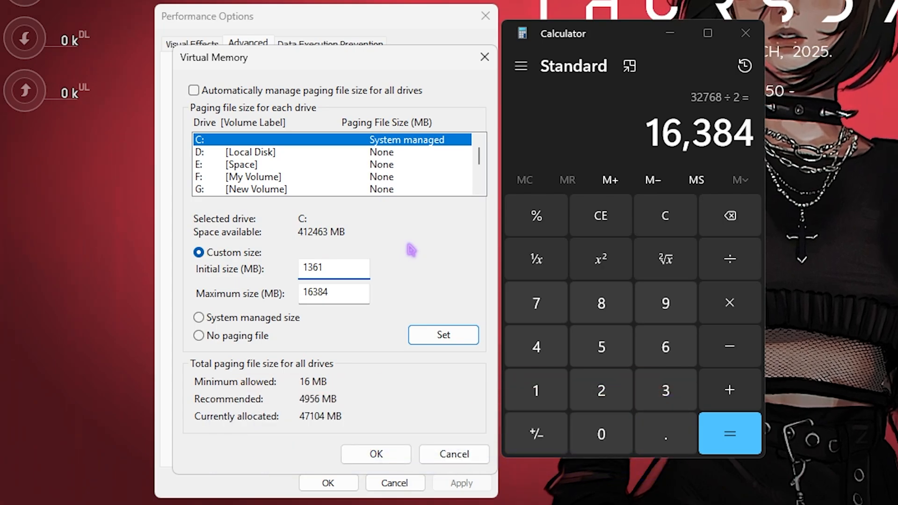
mouse_move(361, 433)
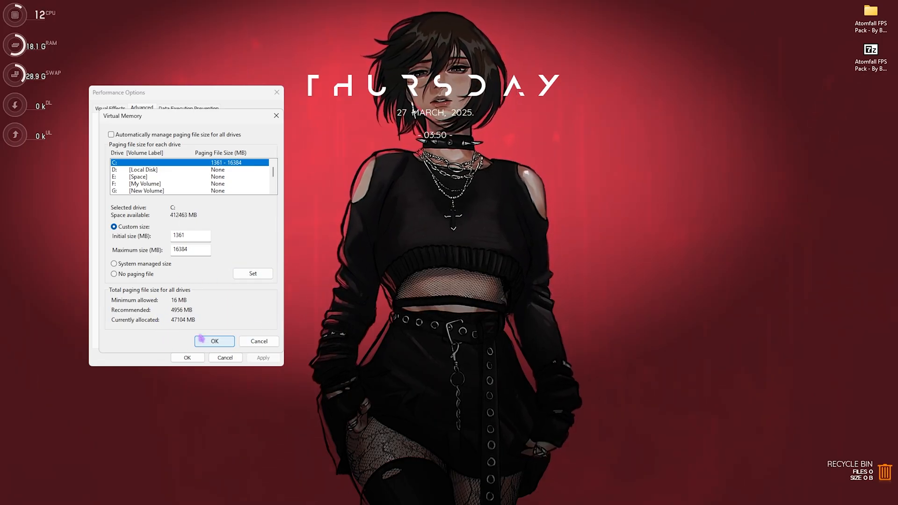
Confirm the paging sizes and launch the Local Group Policy Editor from Start search.
click(215, 341)
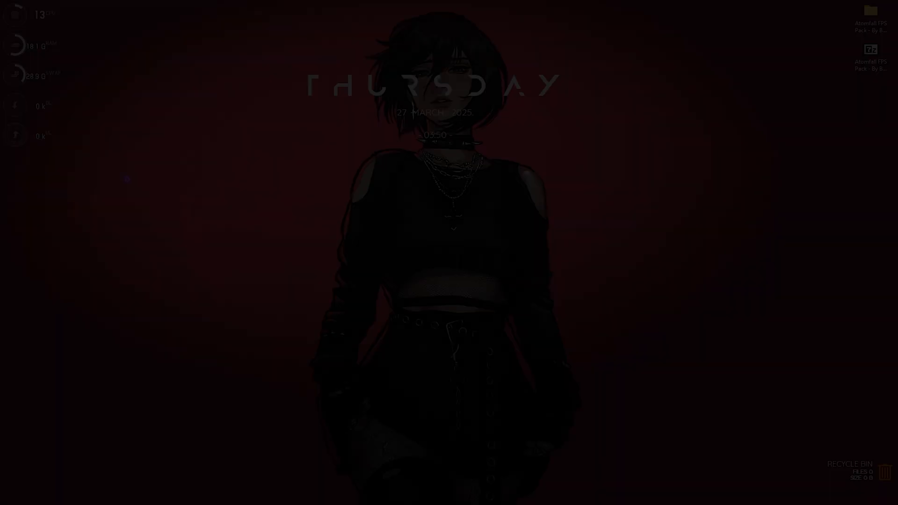
click(325, 494)
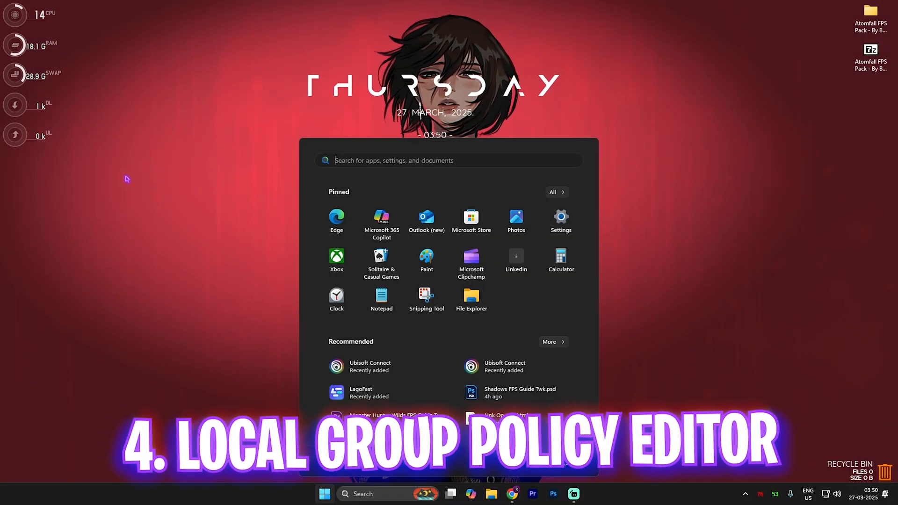
text(game Bar)
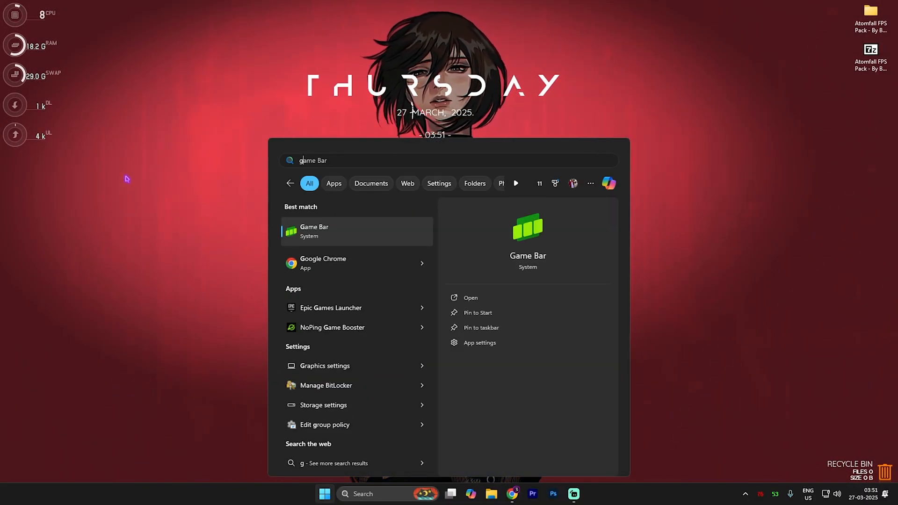
text(gro)
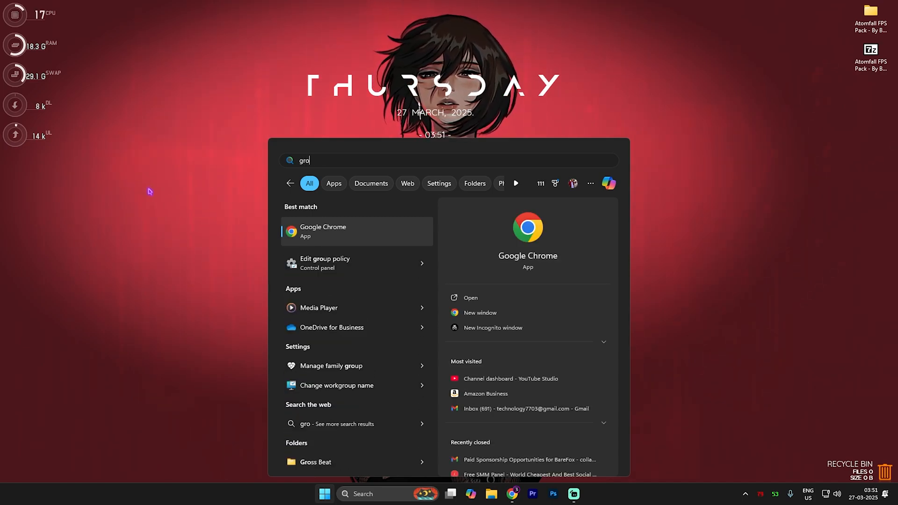
click(325, 263)
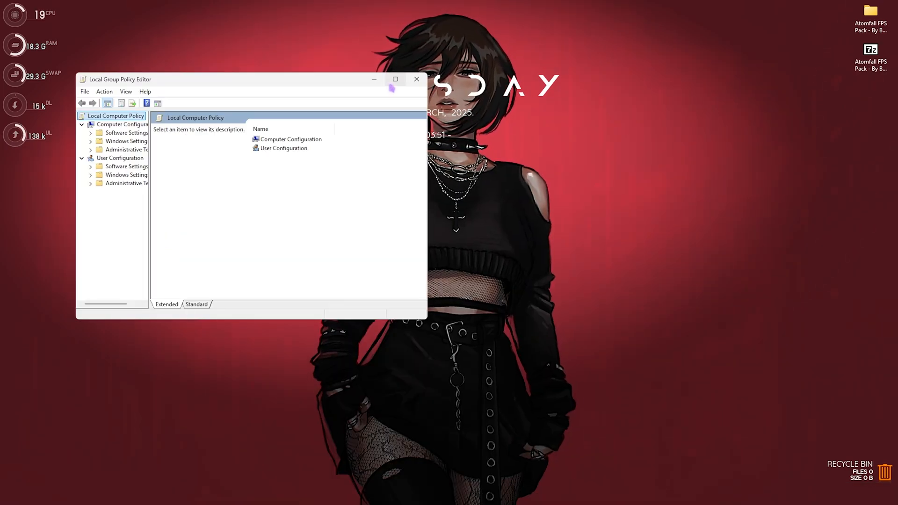
click(395, 78)
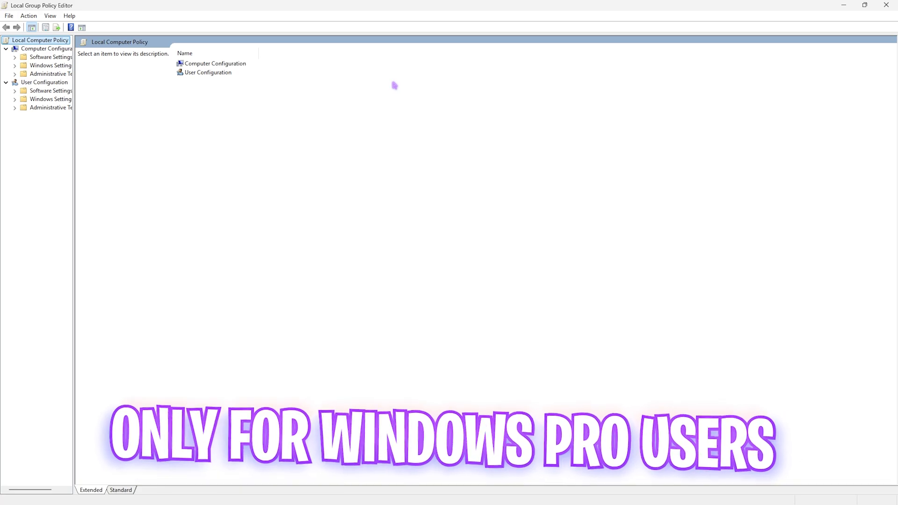
Under Windows Components > App Privacy, set 'Let Windows apps run in the background' to Force Deny.
click(215, 63)
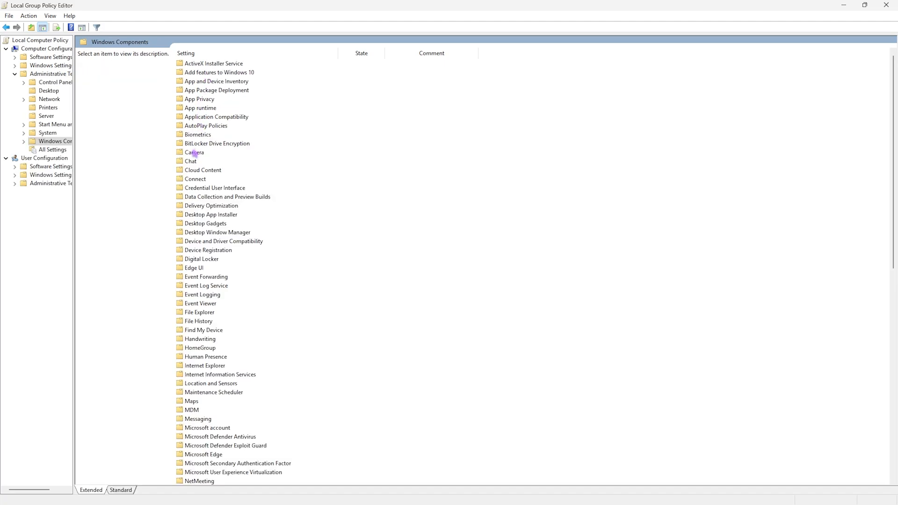
double_click(198, 98)
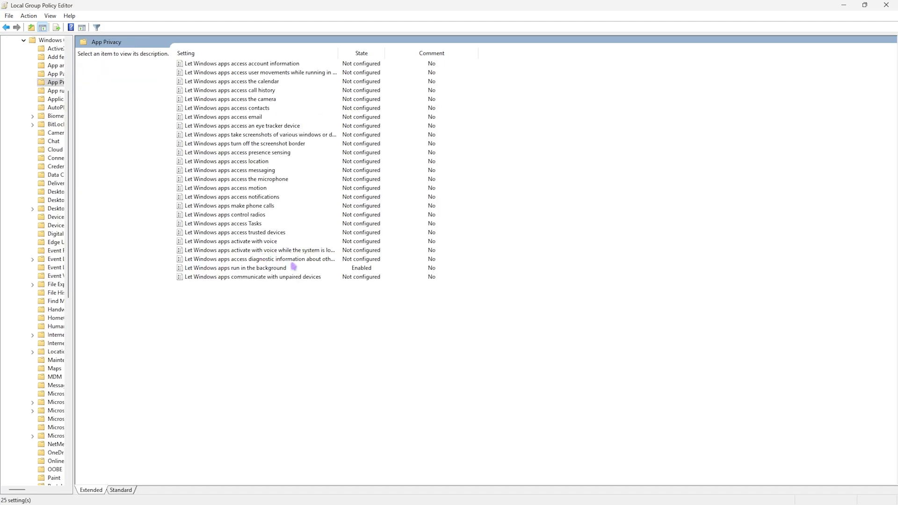
click(236, 267)
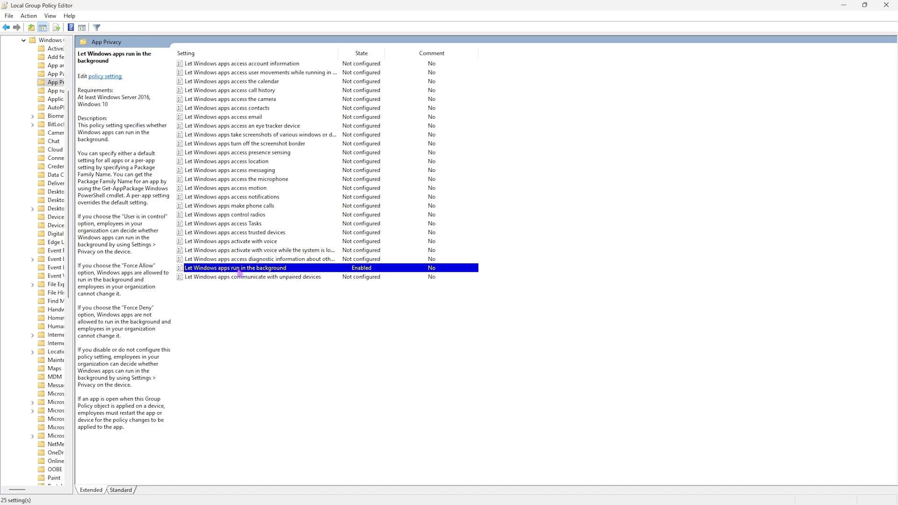
double_click(234, 268)
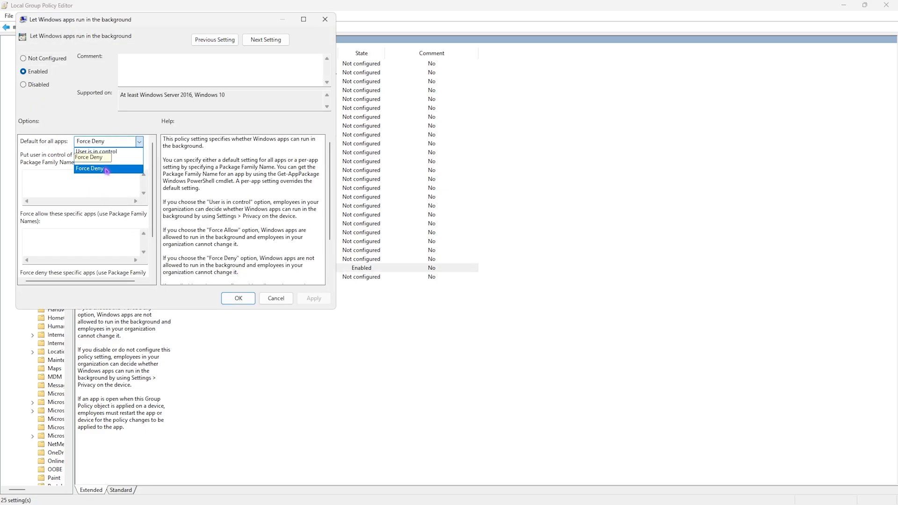
click(237, 298)
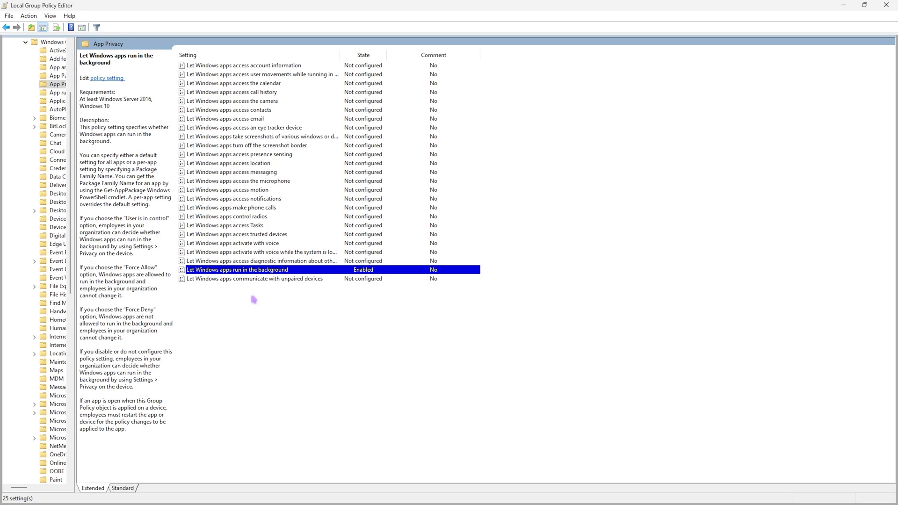
Create a system restore point from System Protection and close the success message.
click(325, 494)
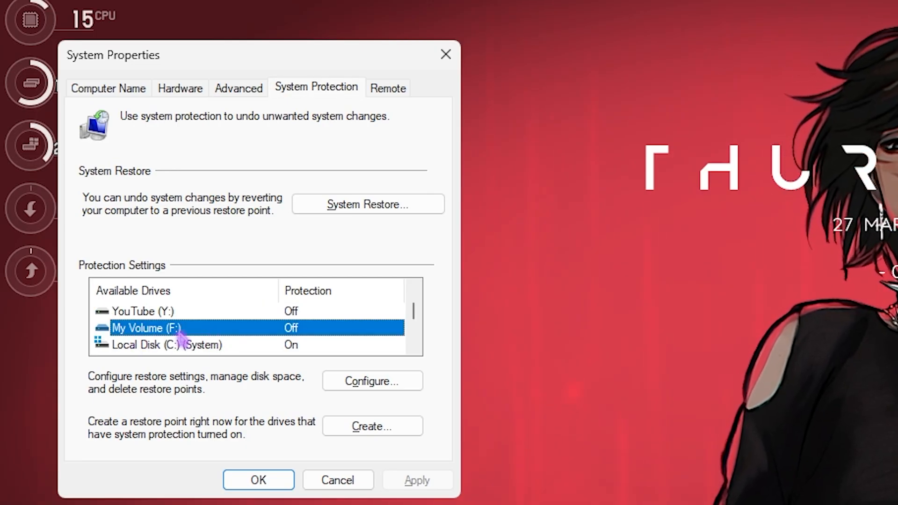
click(371, 426)
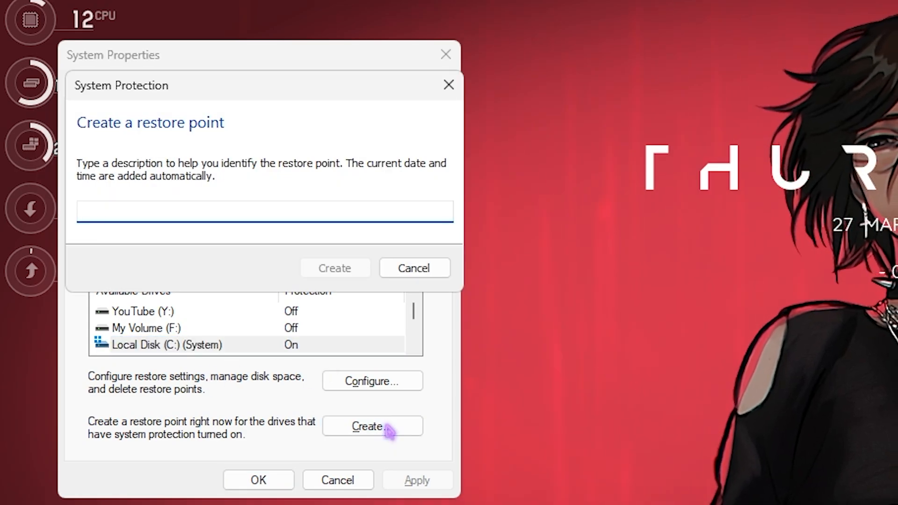
click(335, 269)
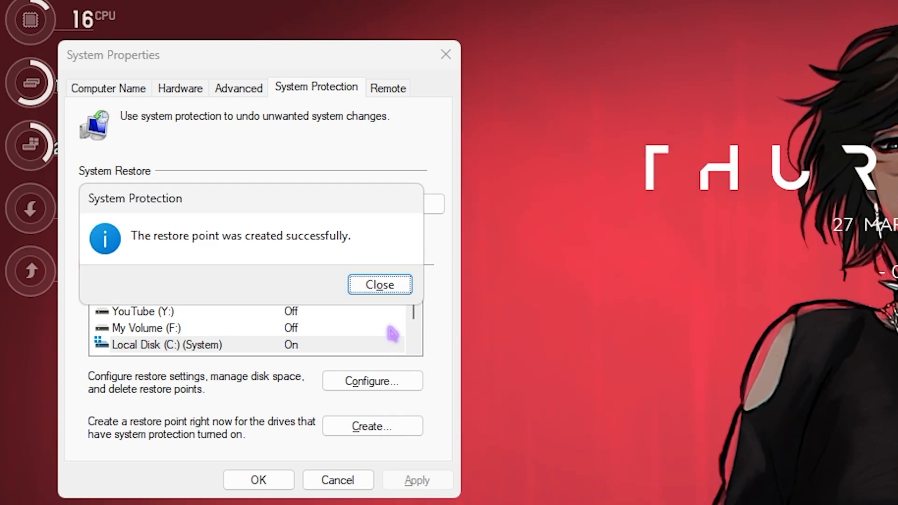
click(379, 284)
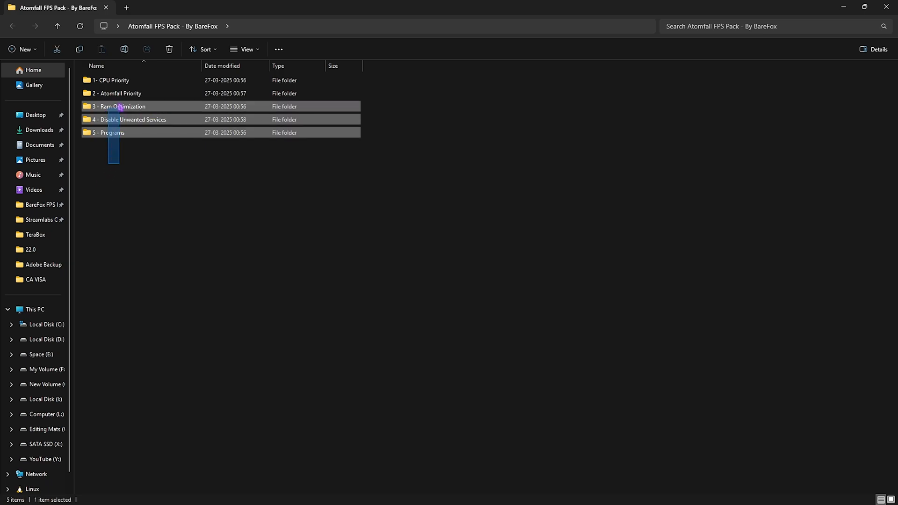
Go into the 1- CPU Priority folder and then its INTEL subfolder.
click(124, 184)
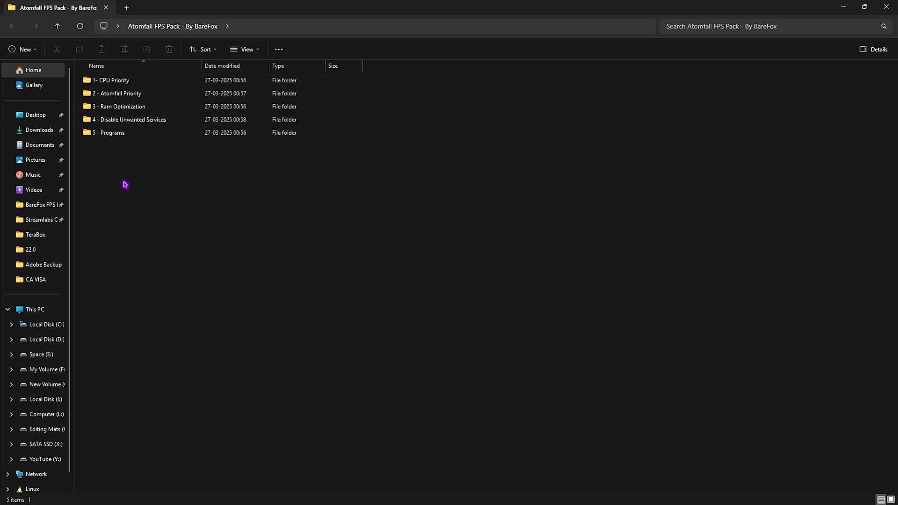
double_click(114, 80)
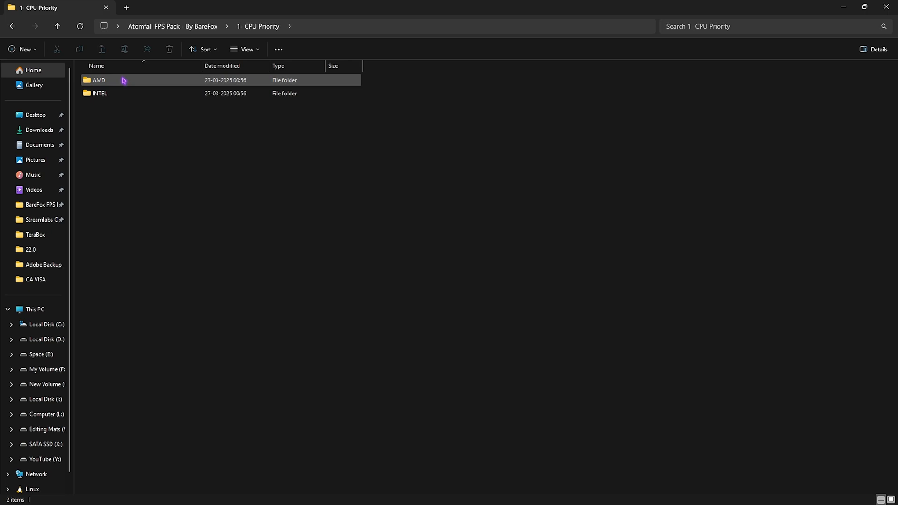
double_click(98, 80)
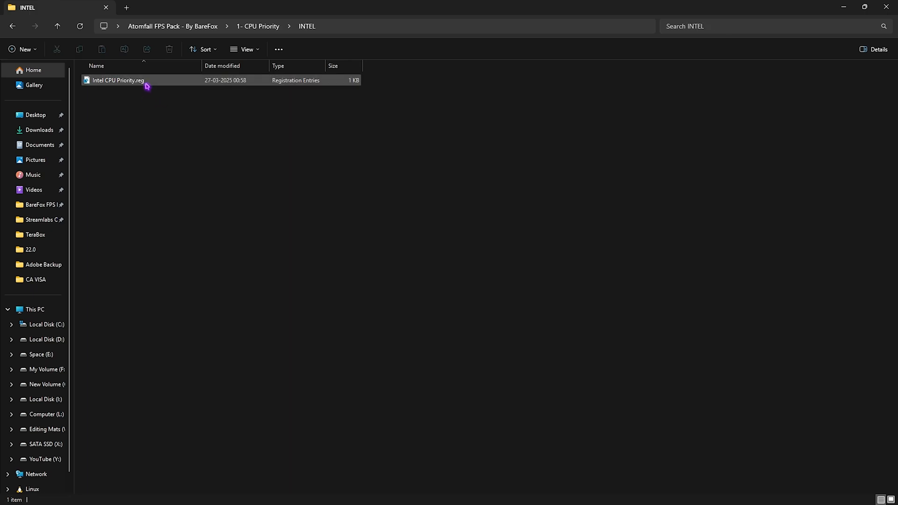
mouse_move(118, 81)
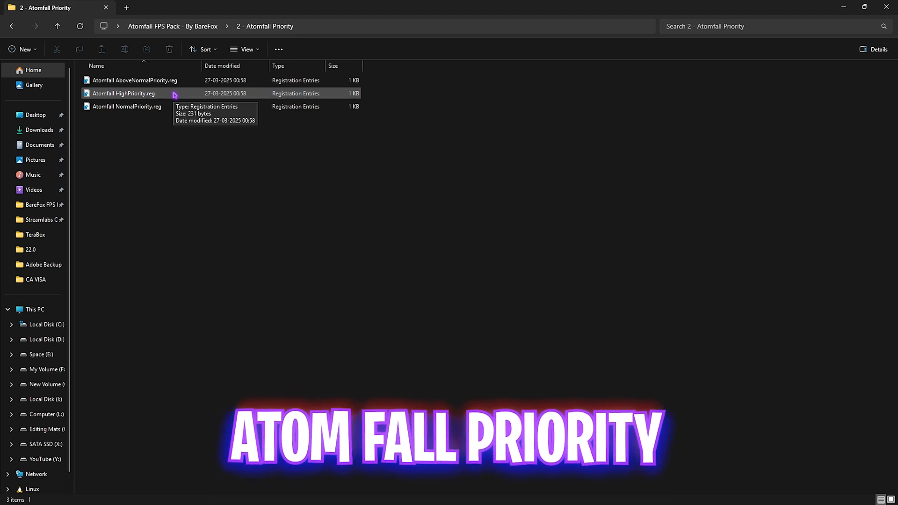
mouse_move(126, 107)
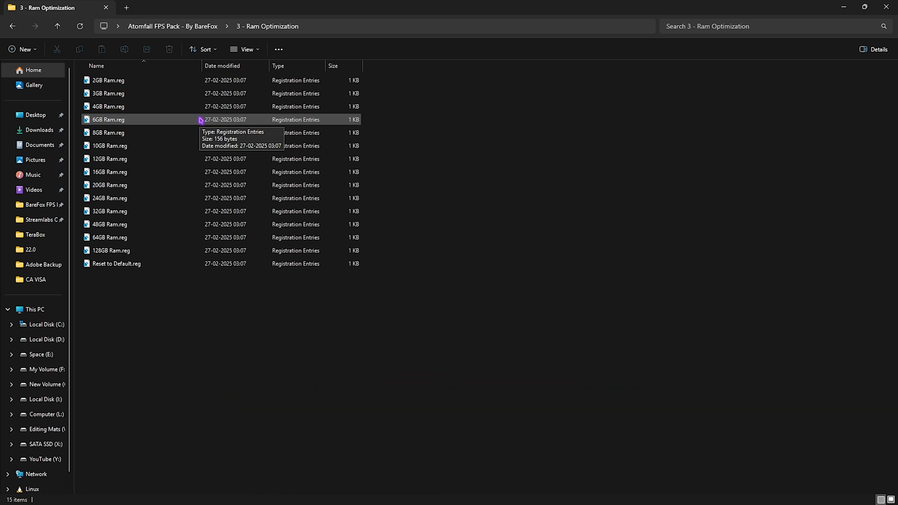
Select the 32GB Ram registry tweak in the Ram Optimization folder.
click(109, 211)
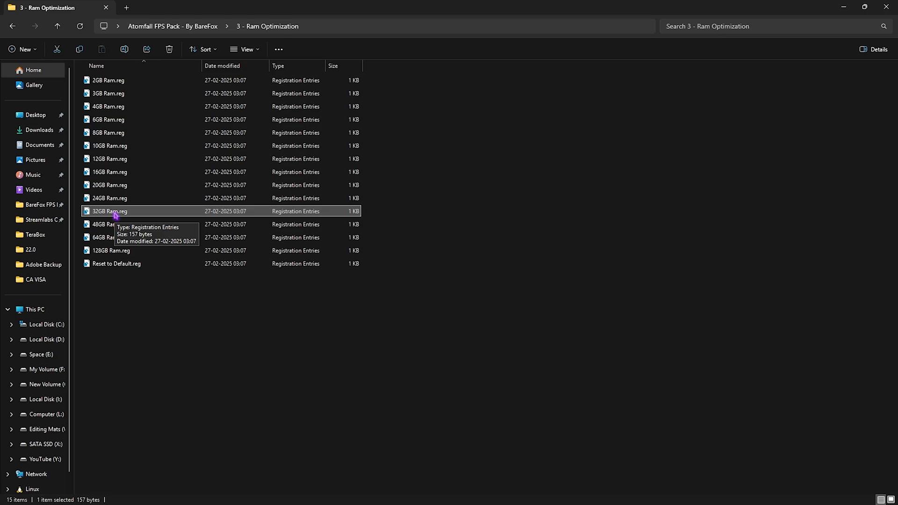
mouse_move(102, 203)
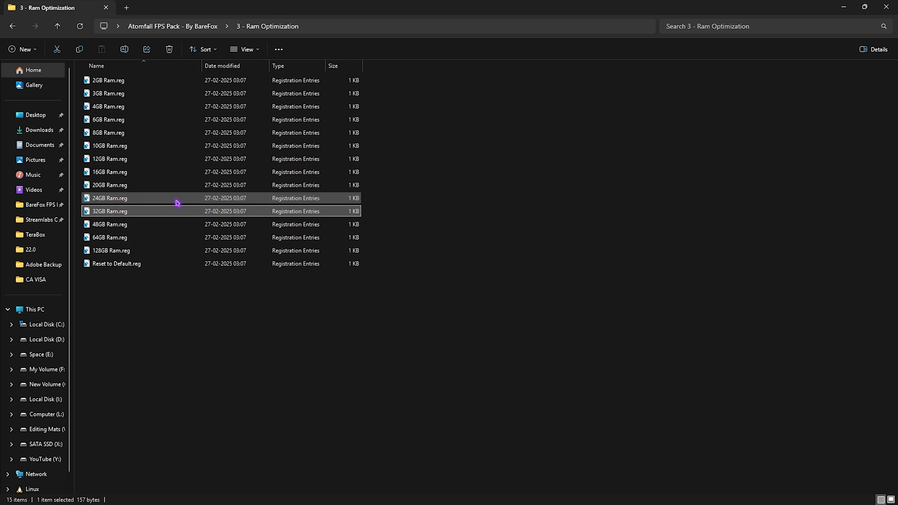
mouse_move(109, 211)
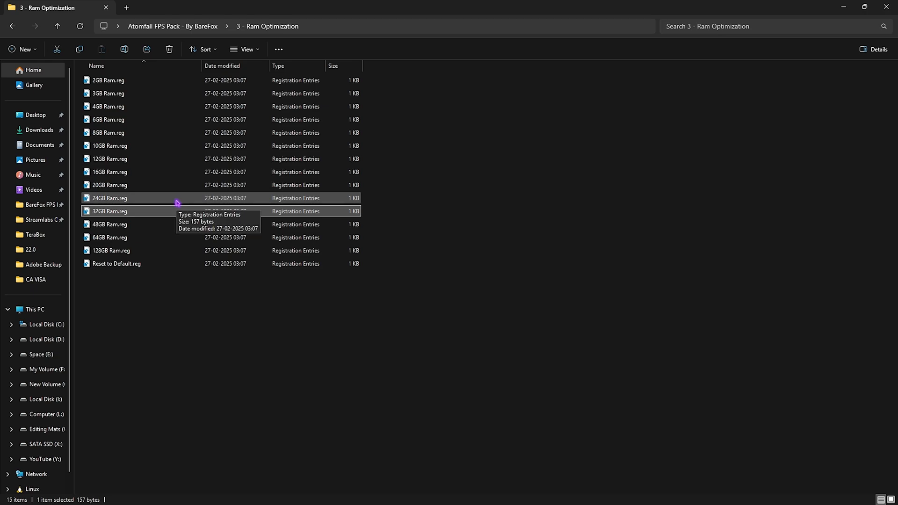
click(116, 264)
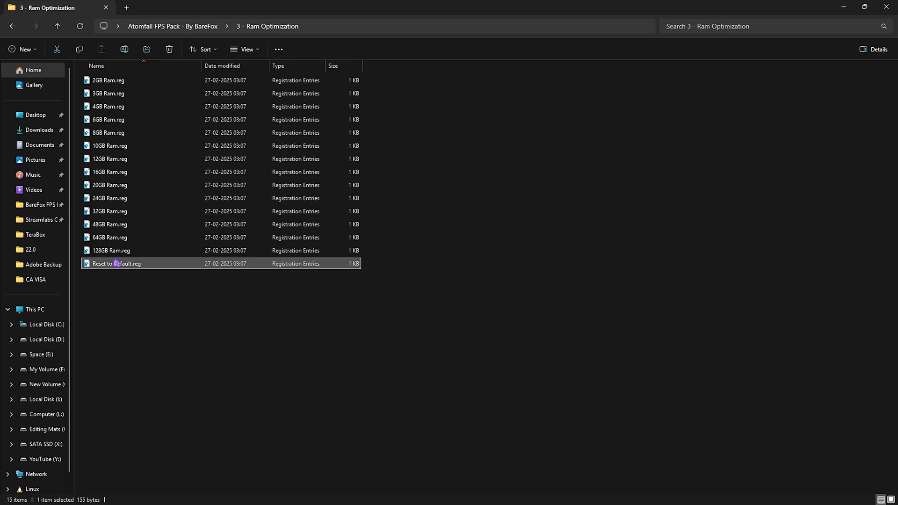
mouse_move(118, 264)
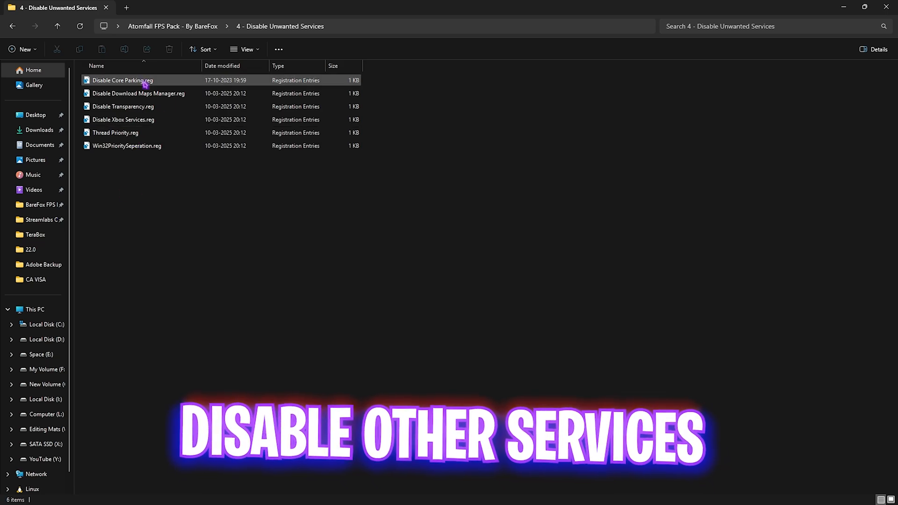
Run Clean Temporary Files.bat as administrator and let it delete all temporary files.
key(ctrl+a)
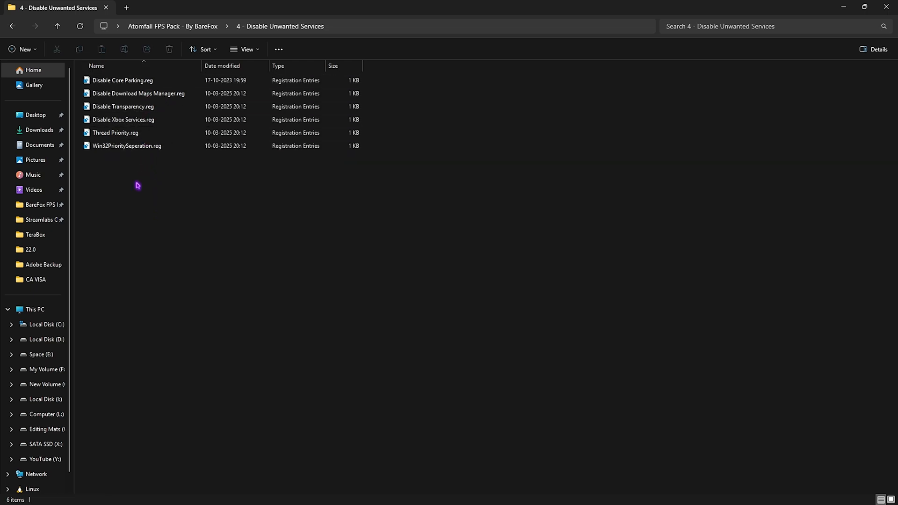
mouse_move(129, 207)
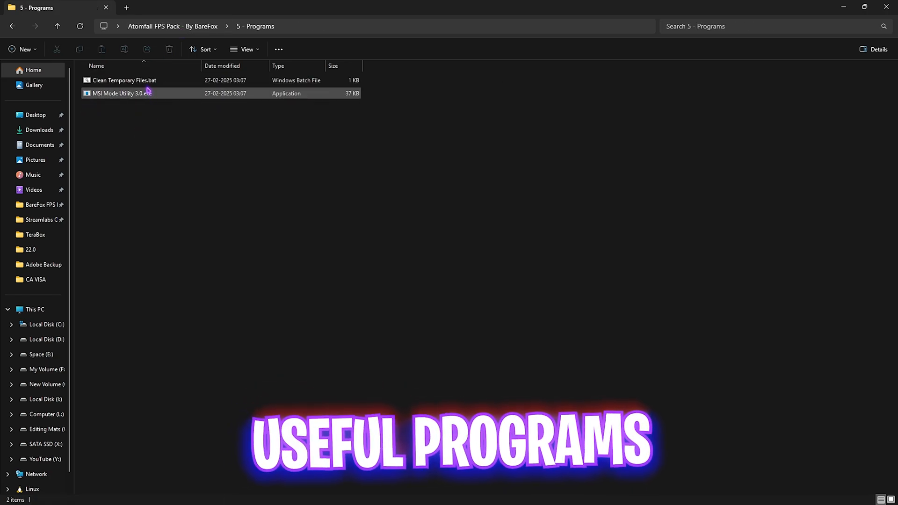
right_click(120, 93)
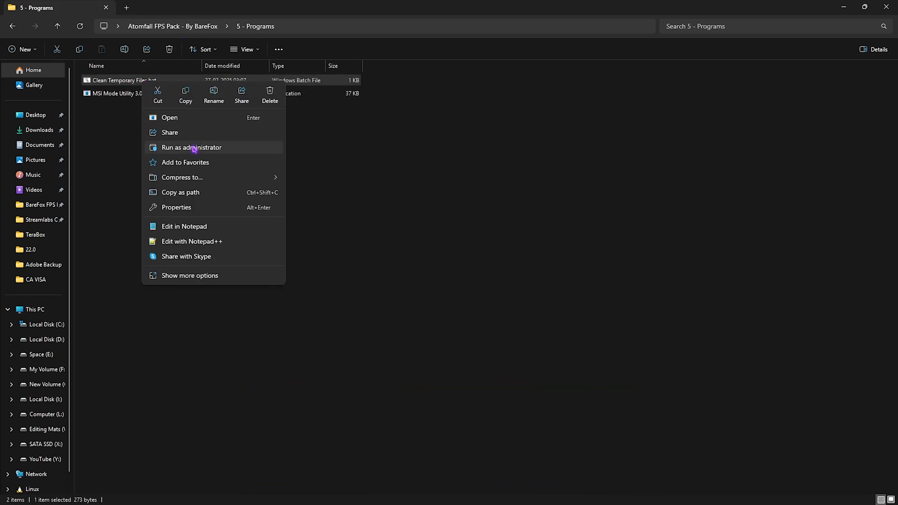
click(192, 147)
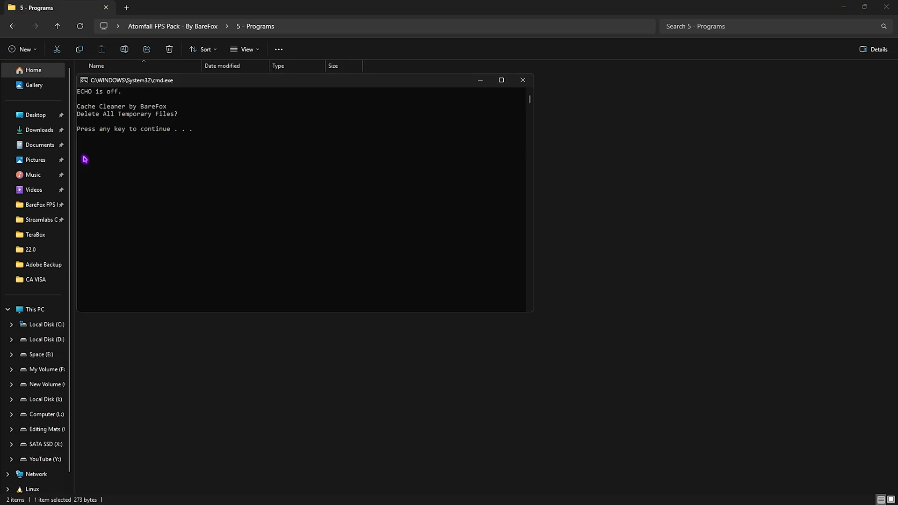
key(enter)
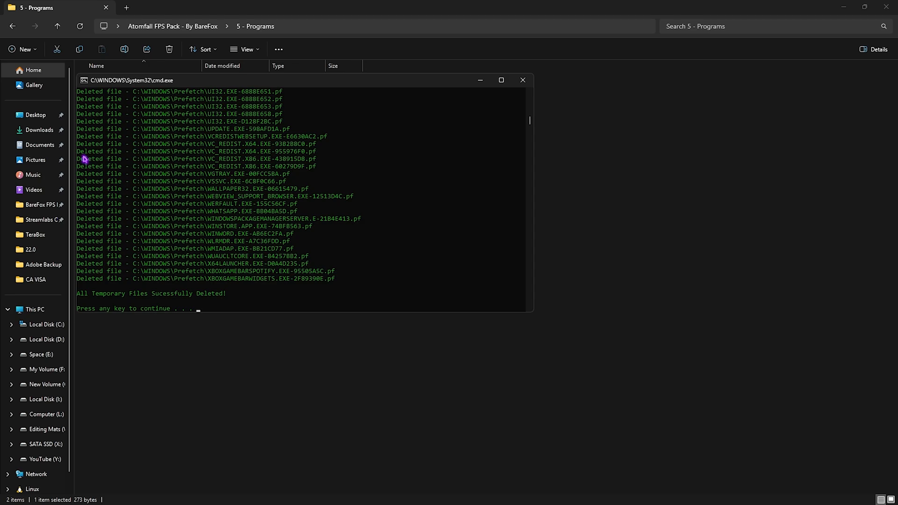
mouse_move(272, 247)
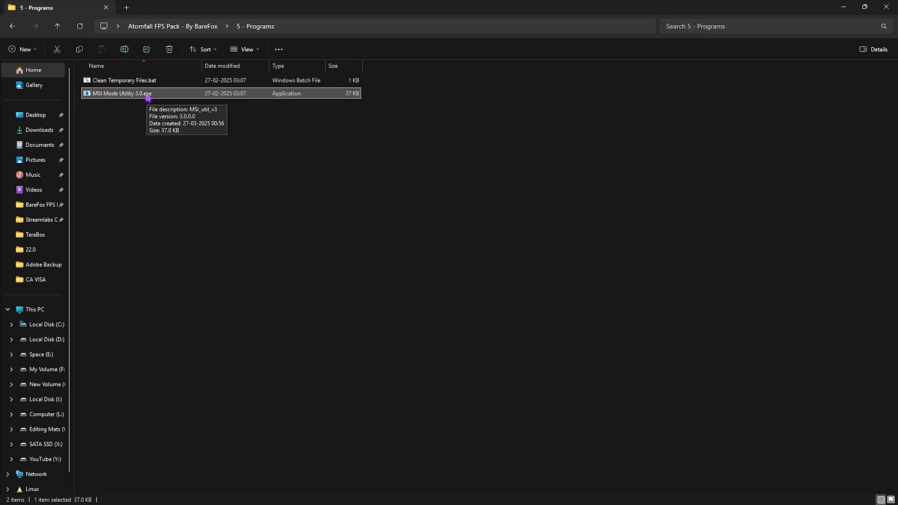
Launch MSI Mode Utility 3.0.exe with administrator rights.
right_click(121, 94)
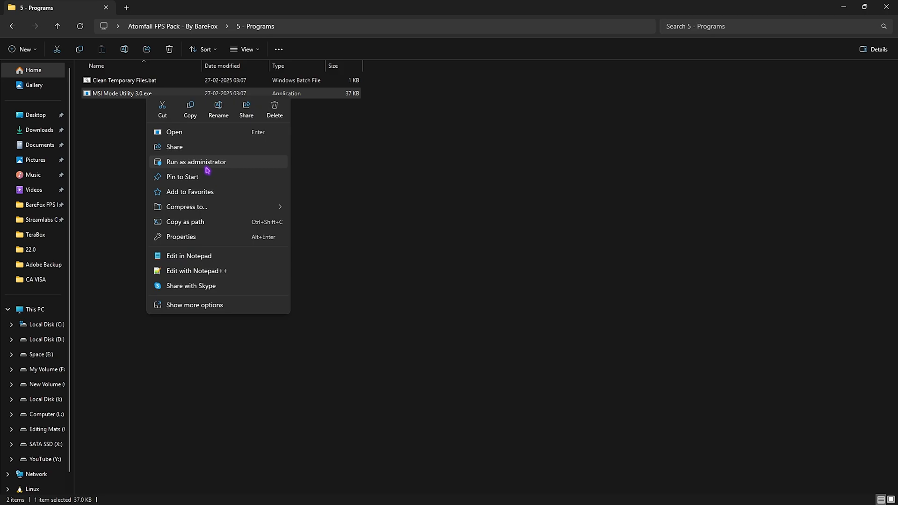
click(195, 162)
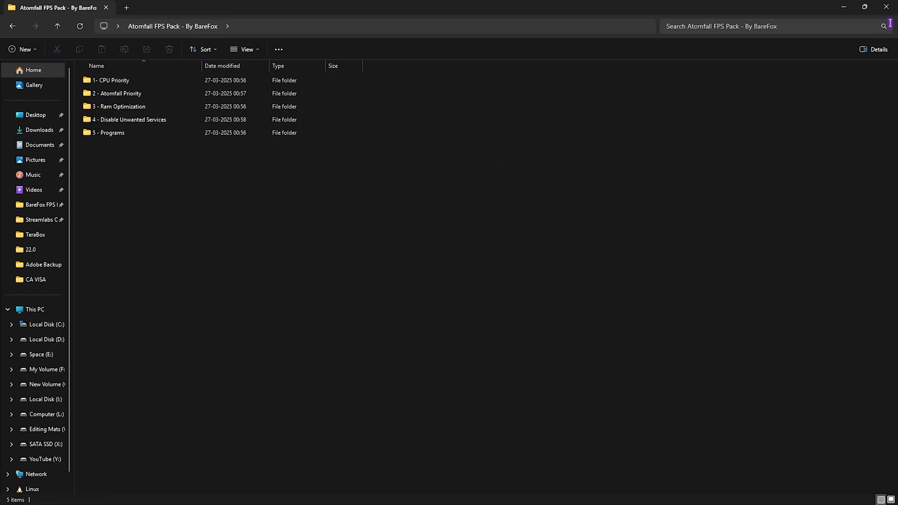
mouse_move(889, 6)
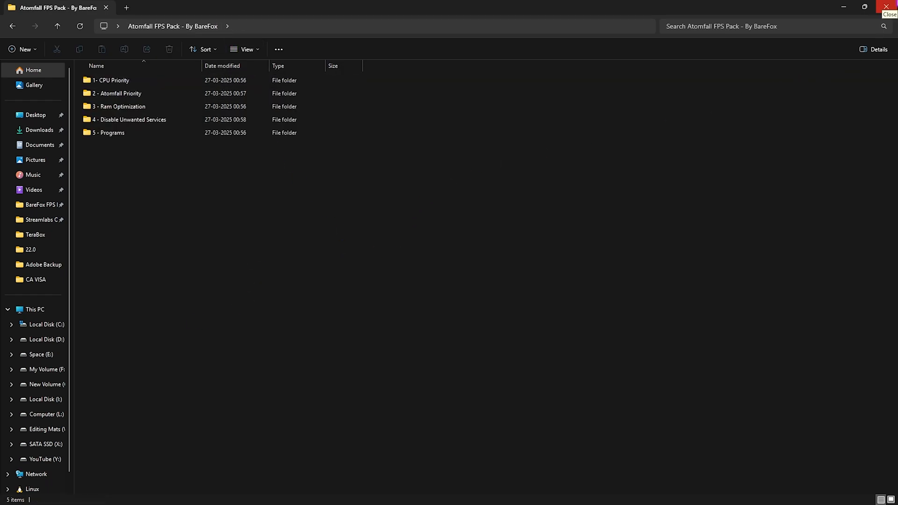
Close the FPS pack window and search Control Panel for Power Options.
click(888, 6)
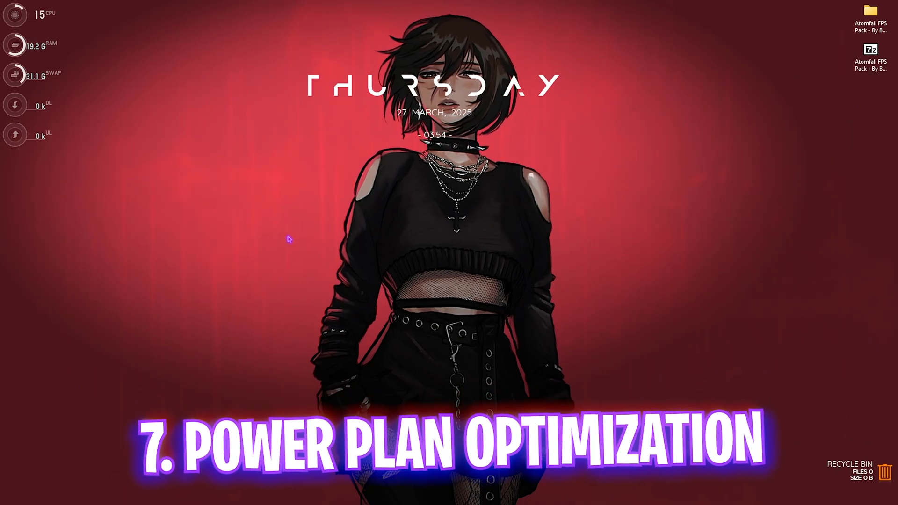
click(325, 494)
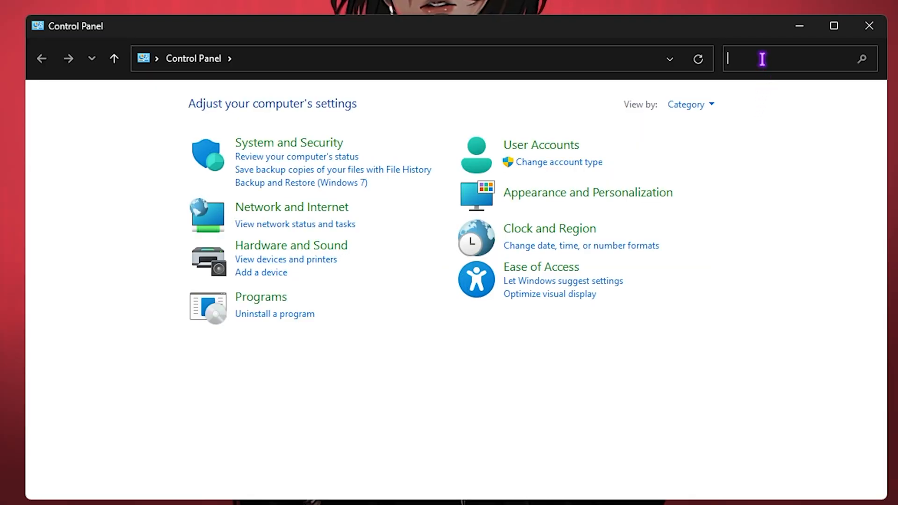
text(Power)
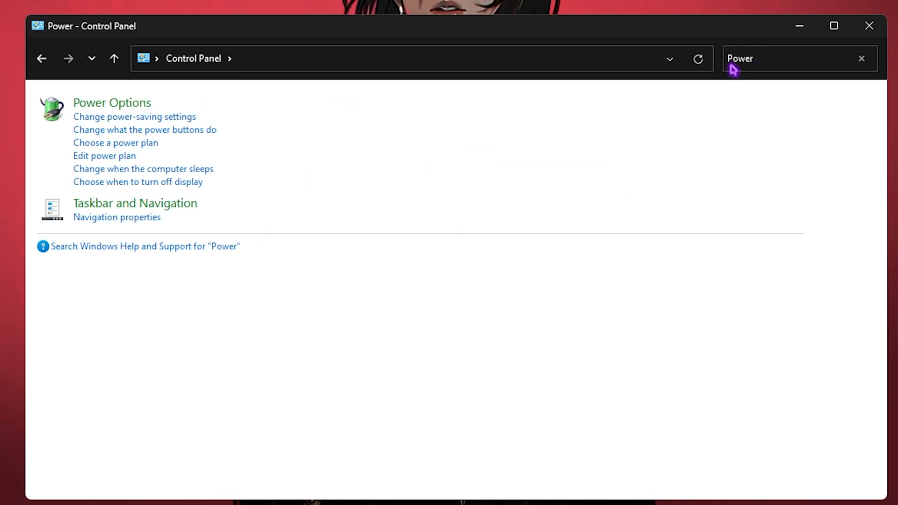
click(111, 103)
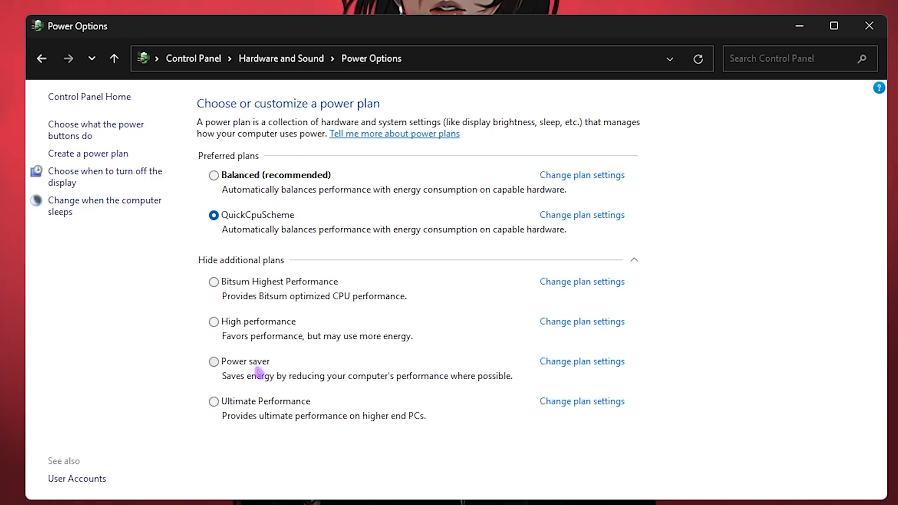
mouse_move(256, 333)
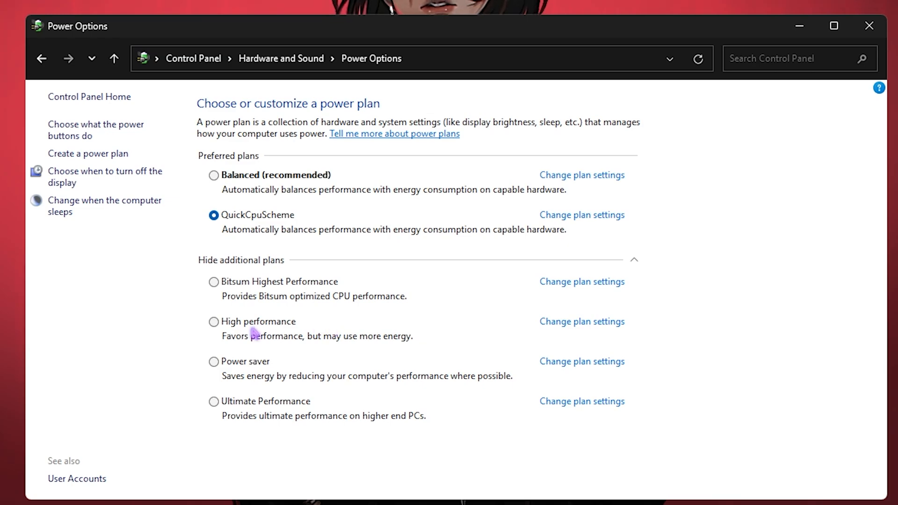
Activate the High performance plan, review its advanced power settings, then close the window.
click(213, 321)
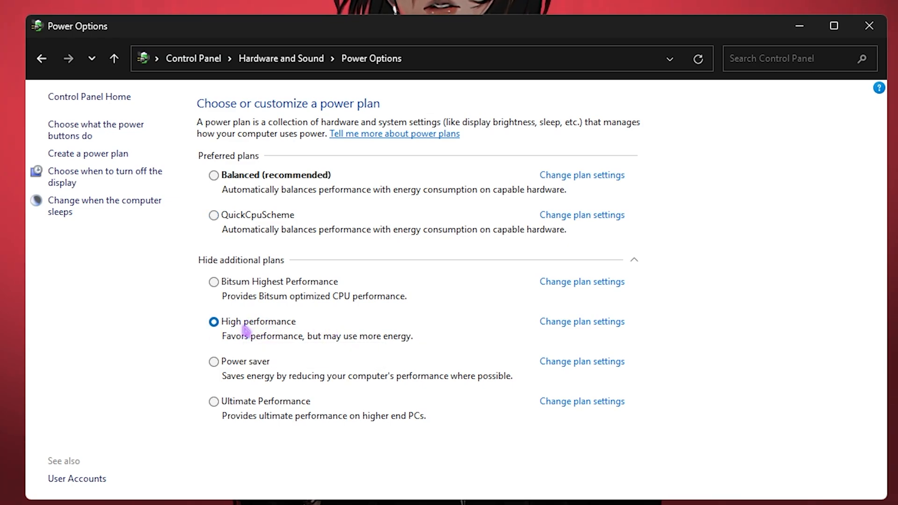
click(581, 321)
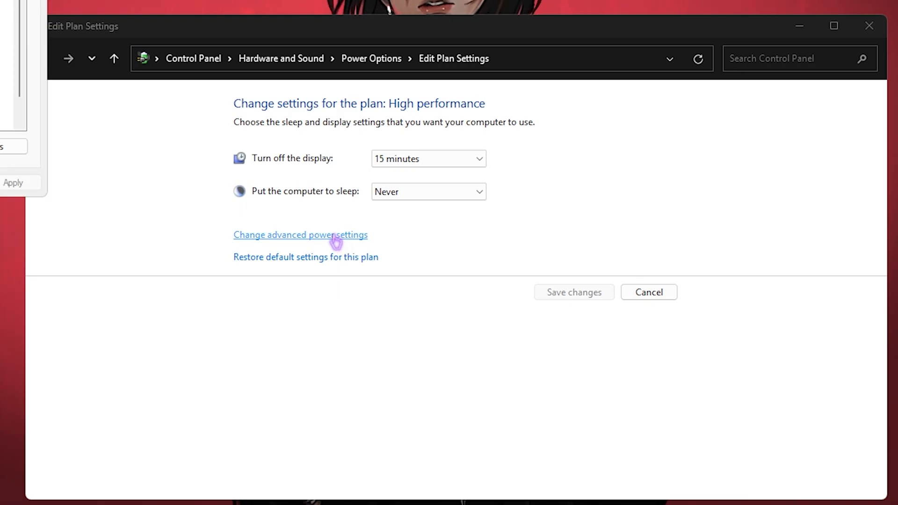
click(300, 235)
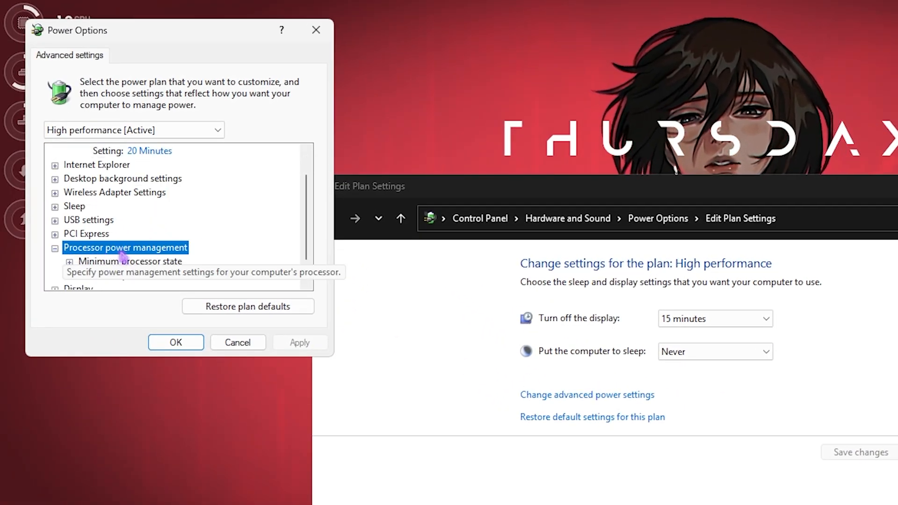
click(70, 247)
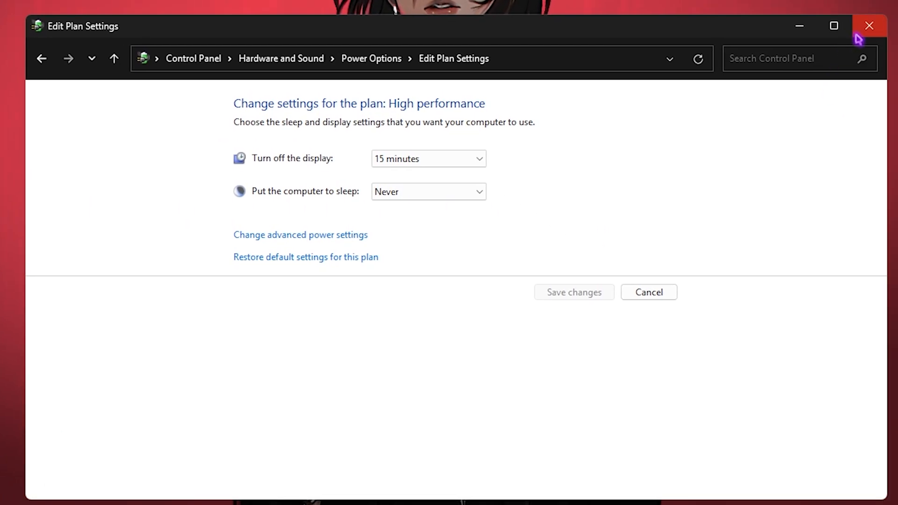
click(869, 25)
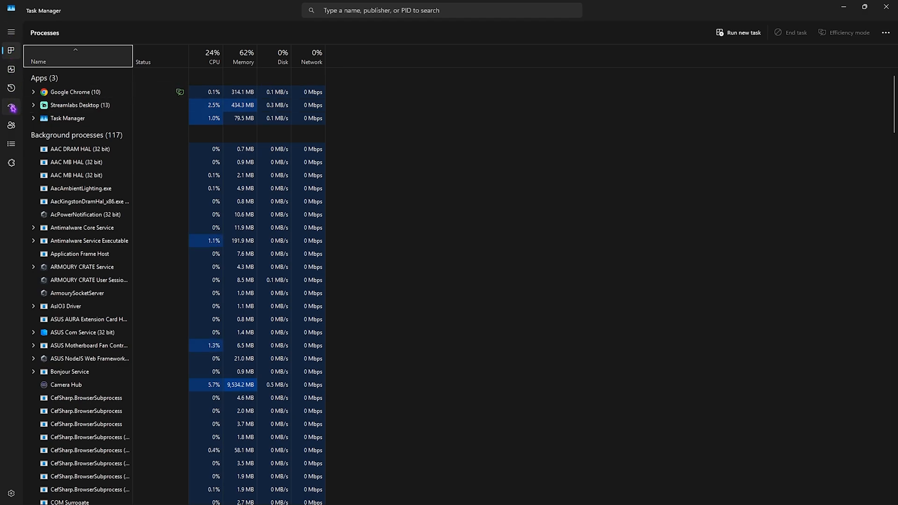
Switch Task Manager to the Startup apps page.
click(11, 107)
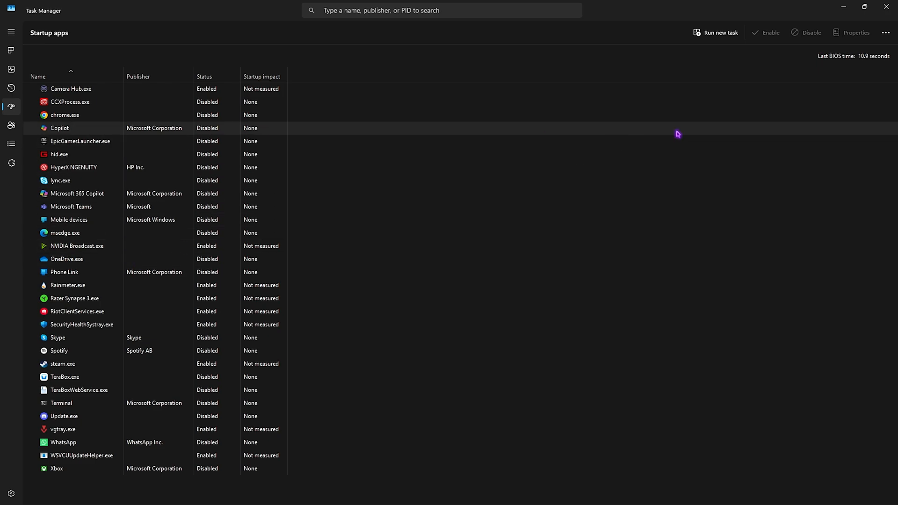
mouse_move(697, 84)
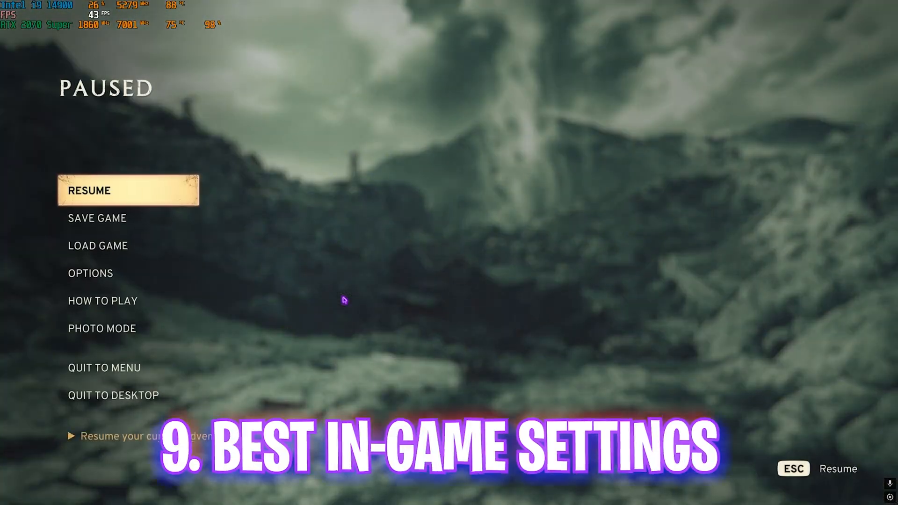
Go through Options to Display and enter the detailed graphics settings.
click(90, 273)
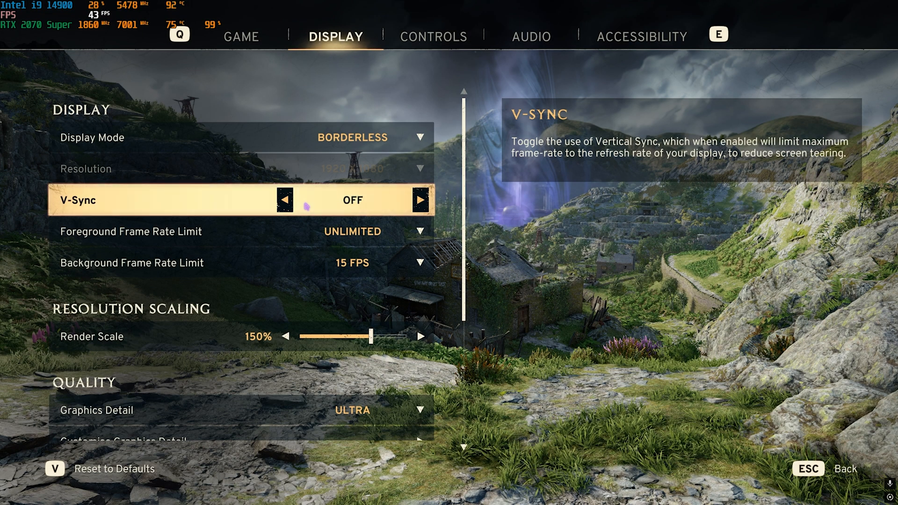
key(Down)
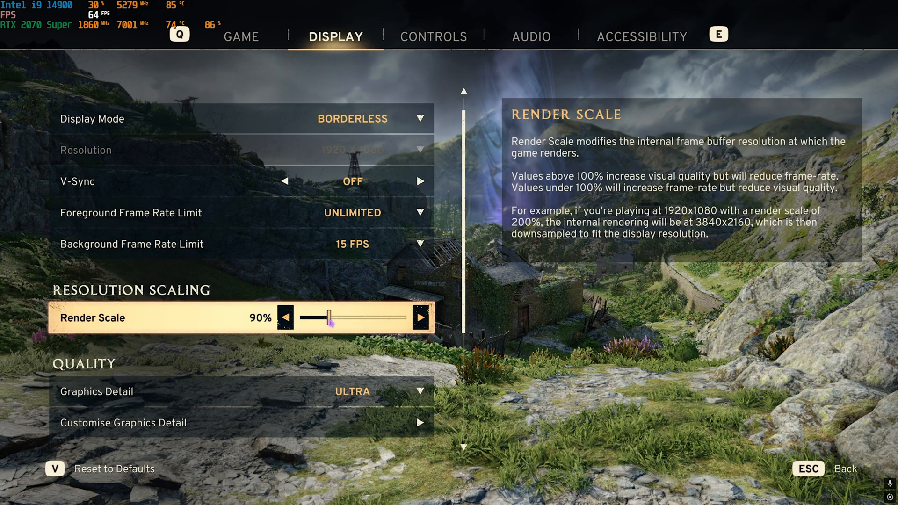
click(423, 318)
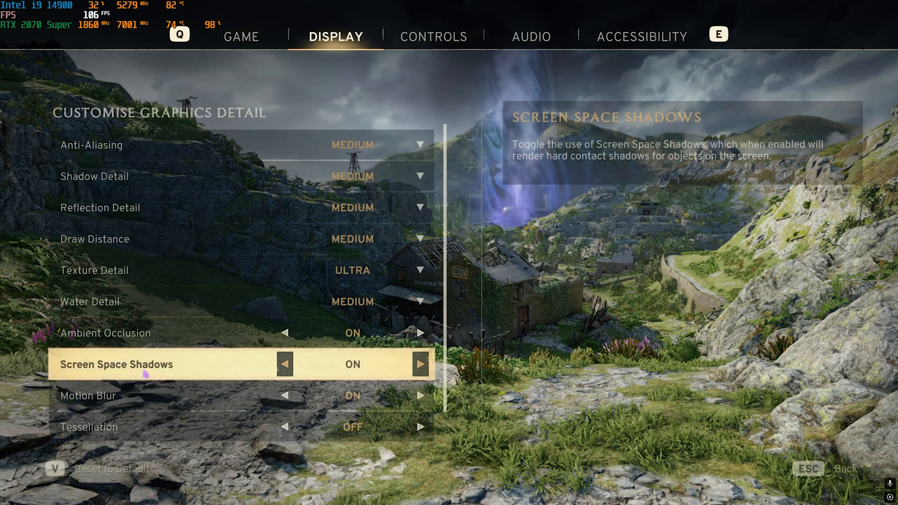
Set reflection Low, texture Medium and ambient occlusion Off in Customise Graphics Detail.
click(240, 144)
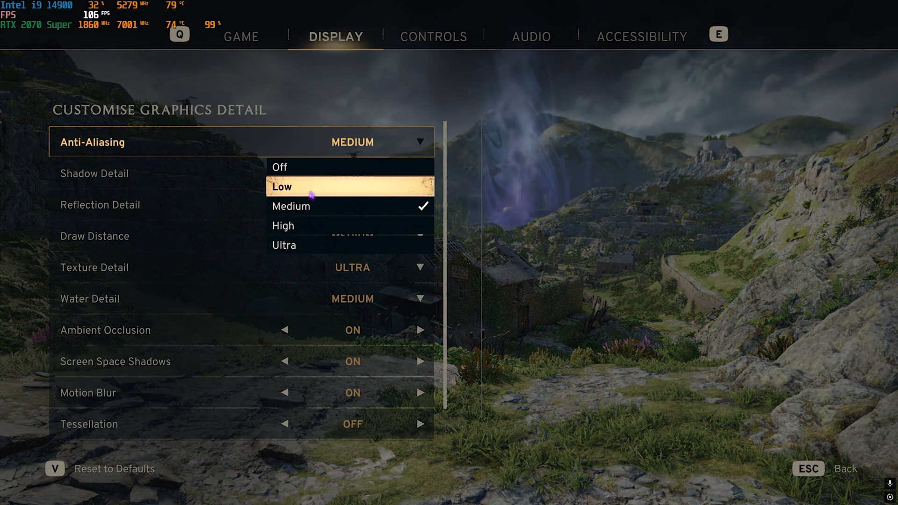
mouse_move(375, 146)
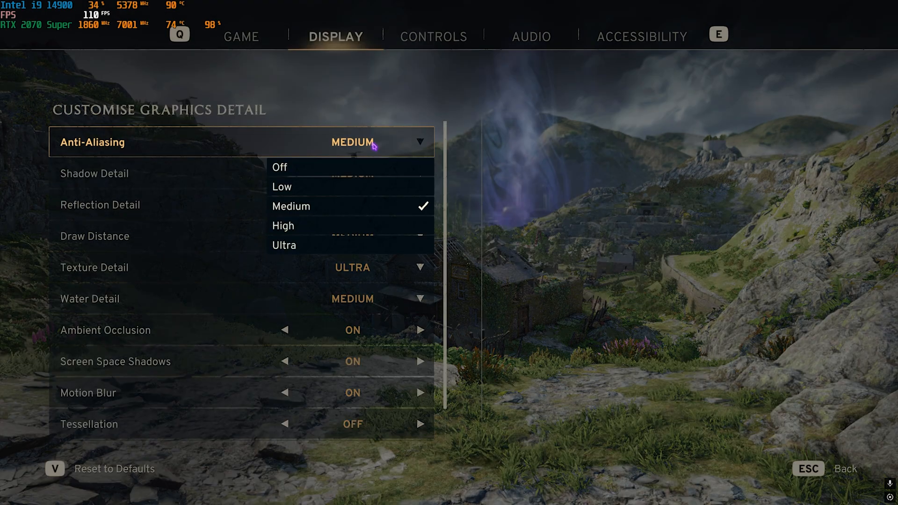
mouse_move(307, 225)
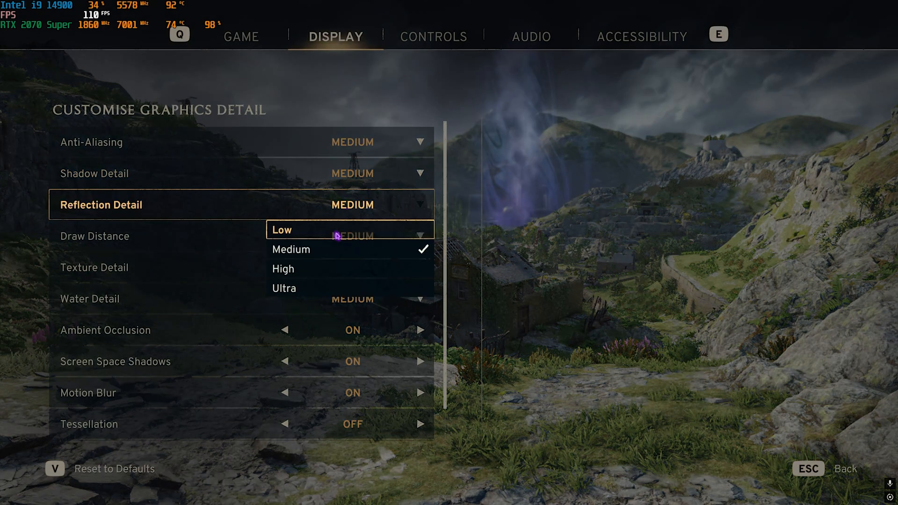
click(281, 230)
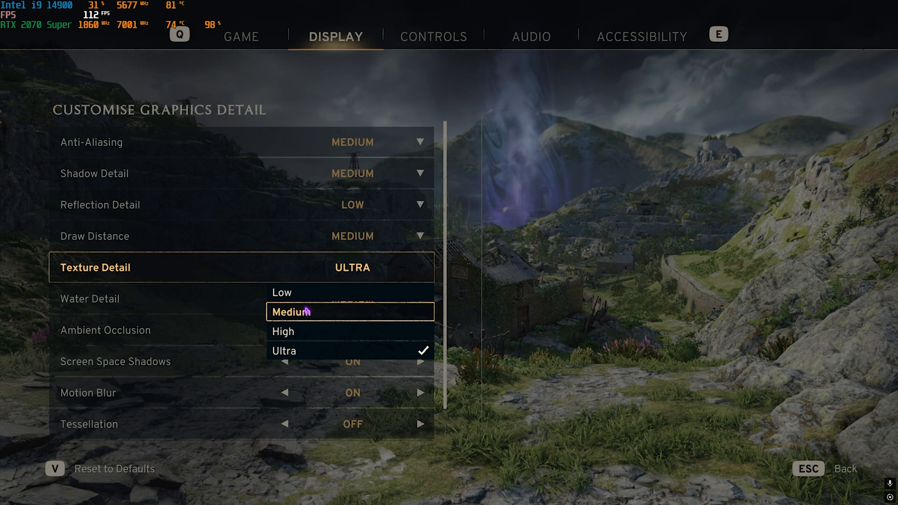
click(291, 310)
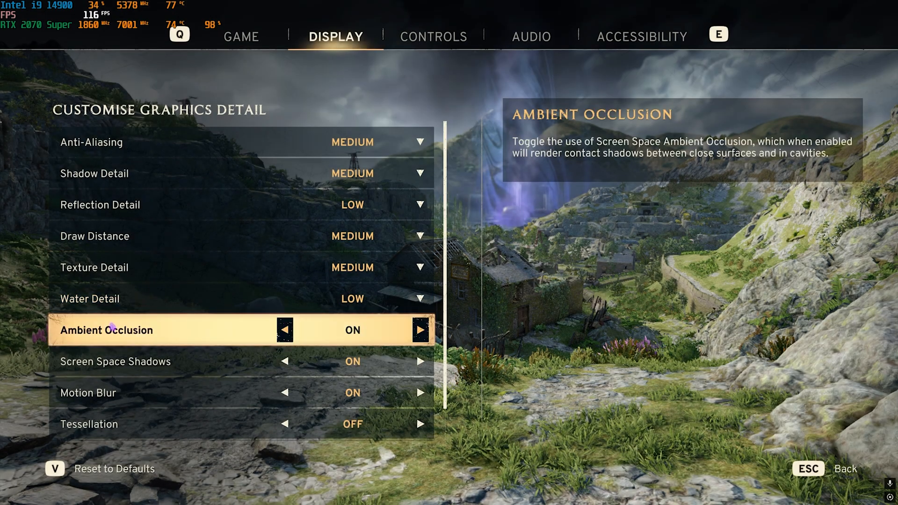
click(284, 330)
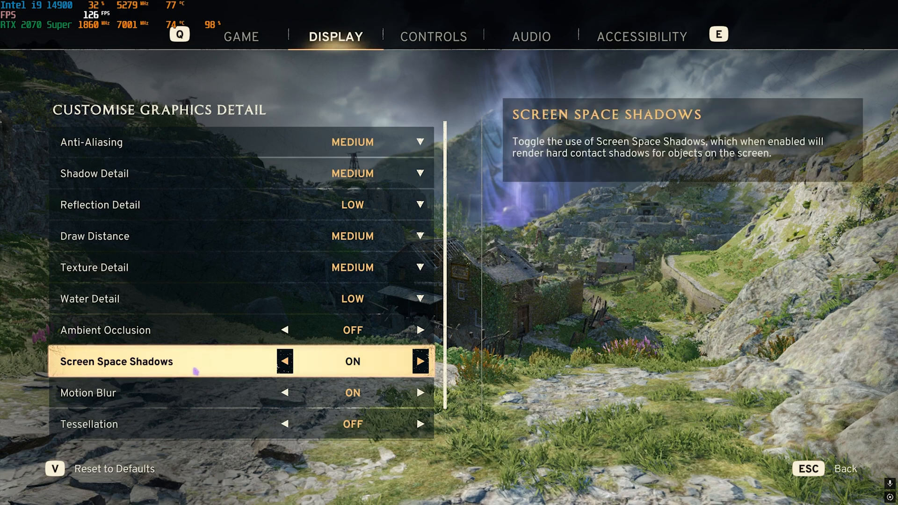
Turn motion blur Off, tessellation On, and return to the display settings.
scroll(down, 3)
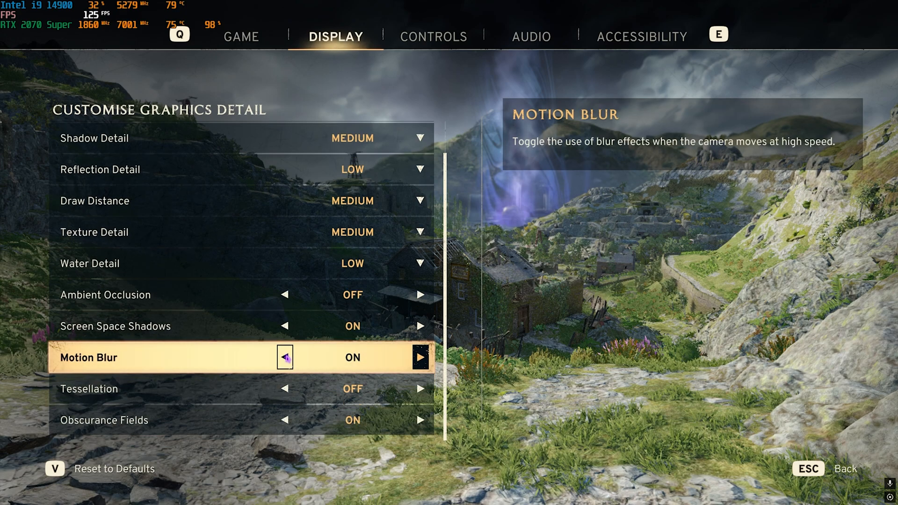
click(285, 358)
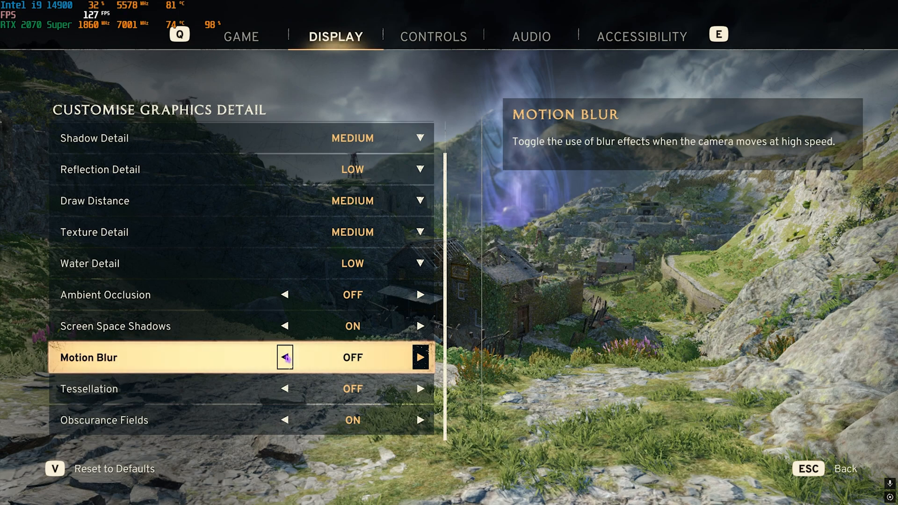
key(down)
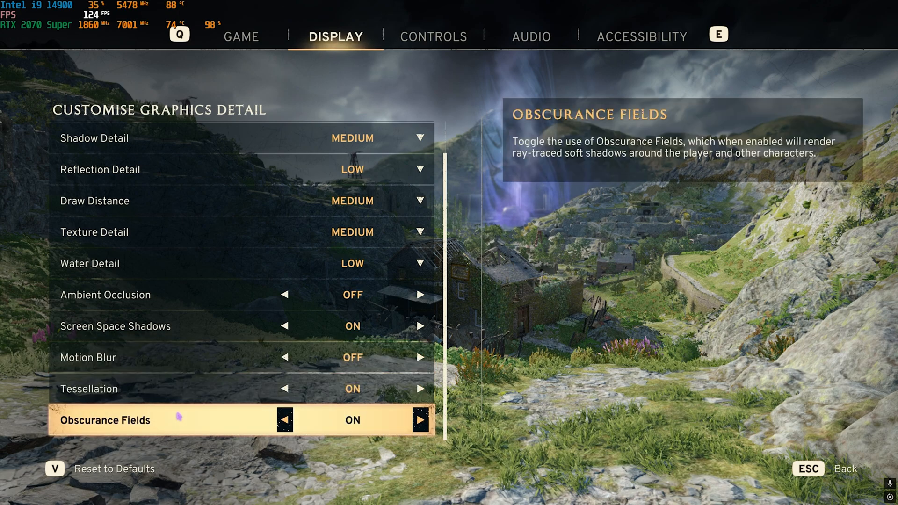
click(284, 420)
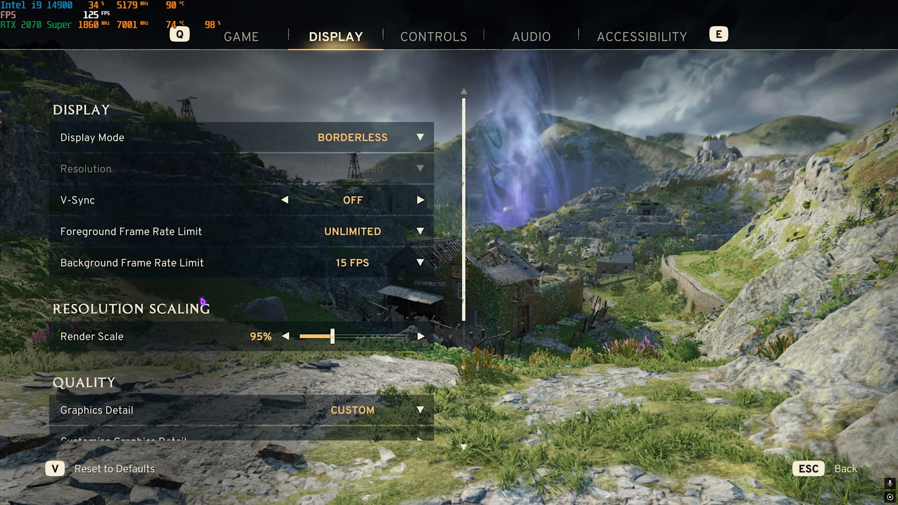
scroll(down, 3)
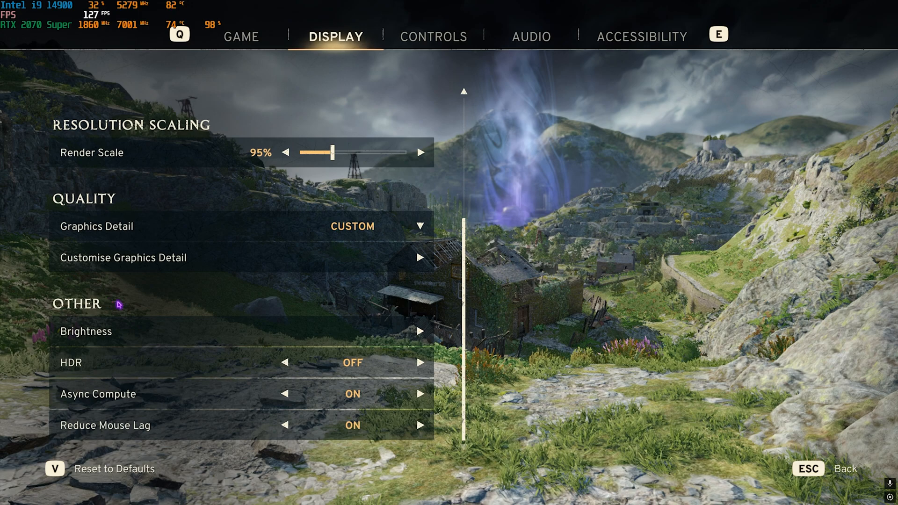
mouse_move(235, 332)
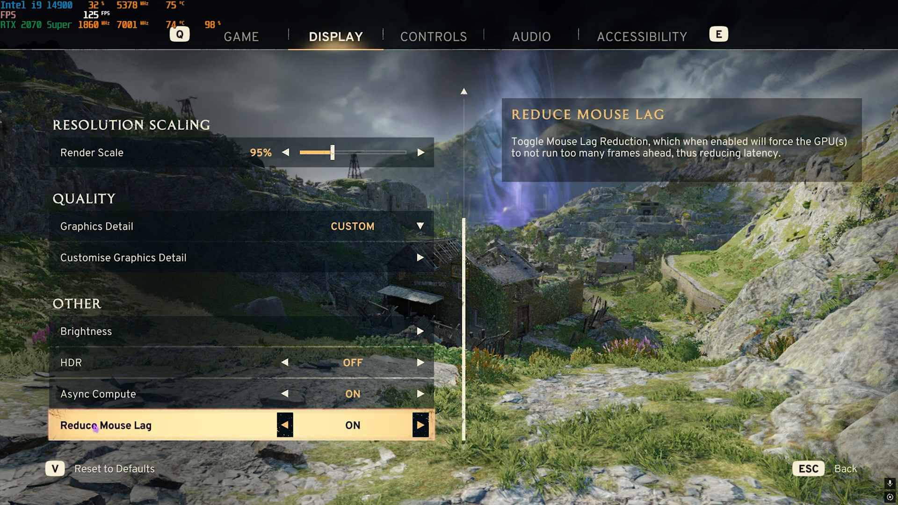
key(Escape)
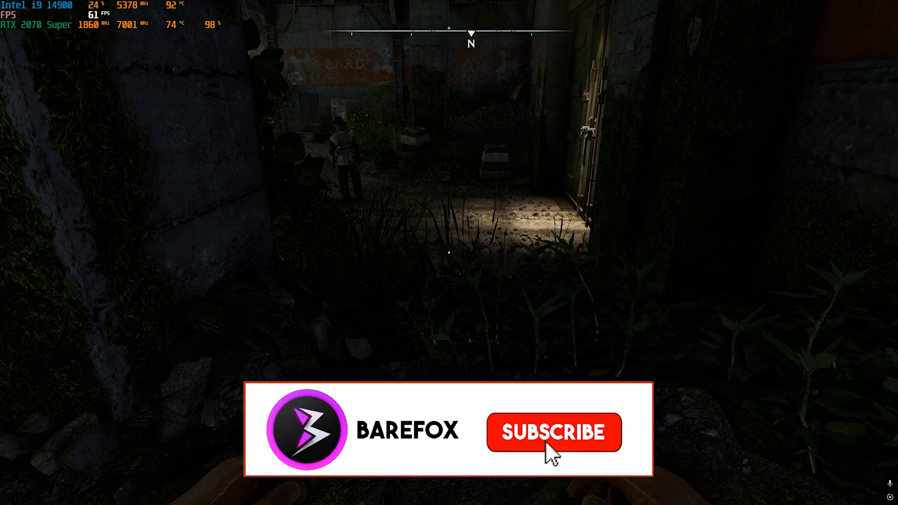
Exit the options menu and resume Atomfall gameplay.
click(552, 432)
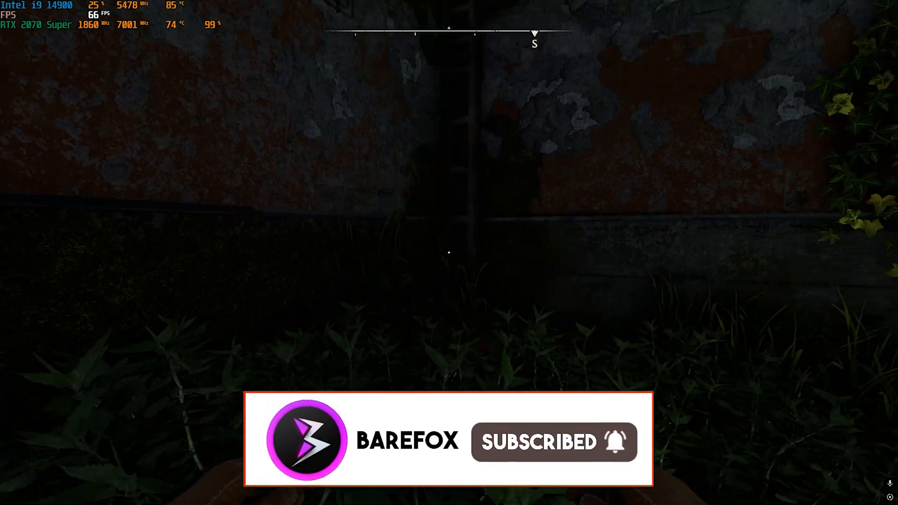